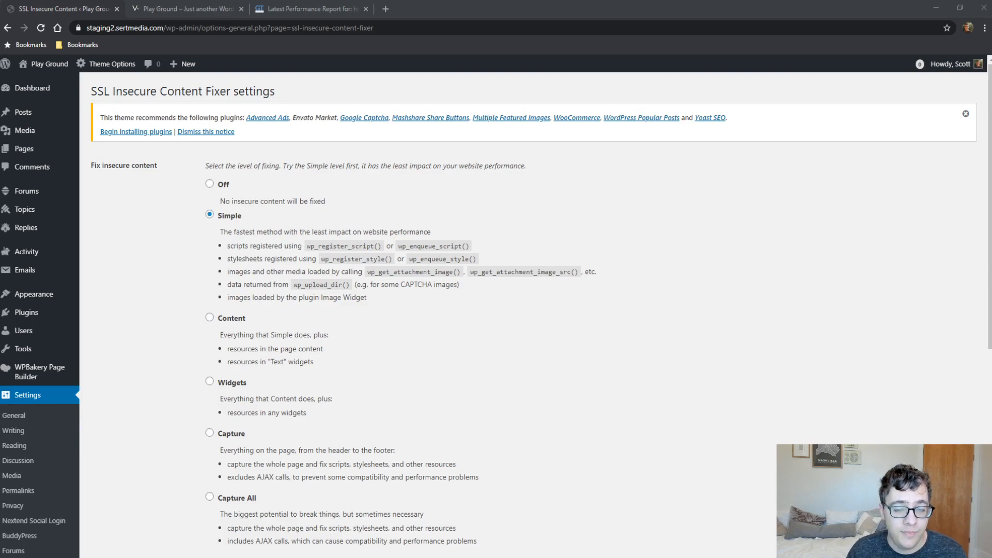
Scroll through the SSL Insecure Content Fixer settings to look over the fixing options.
scroll("down", 3)
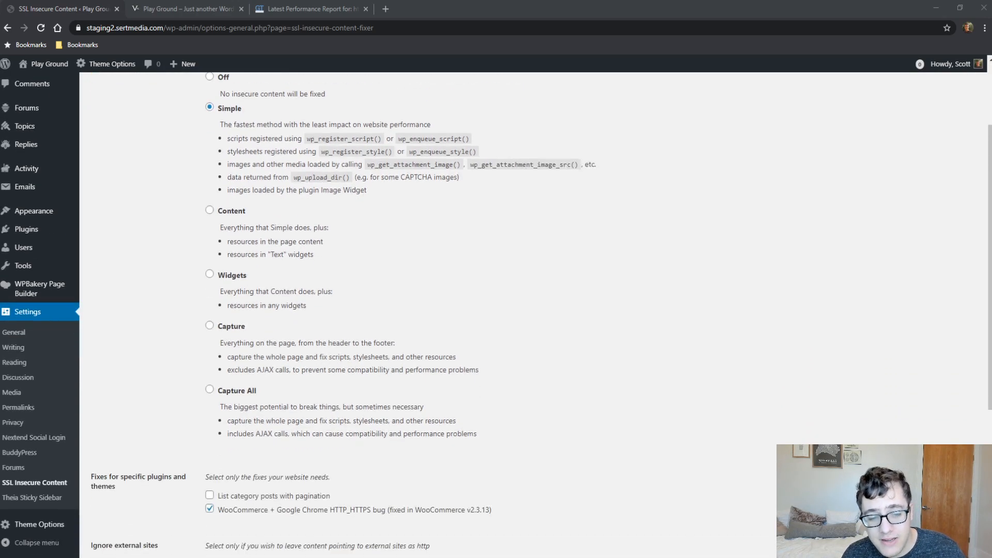
scroll("up", 3)
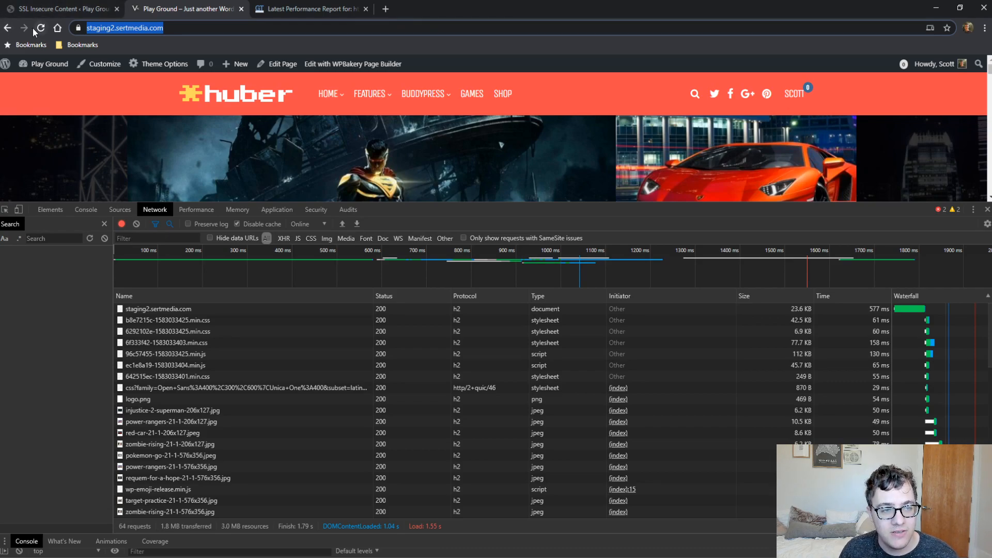
Reload the Play Ground front page and scroll the 111 HTTPS requests with status 200.
left_click(40, 28)
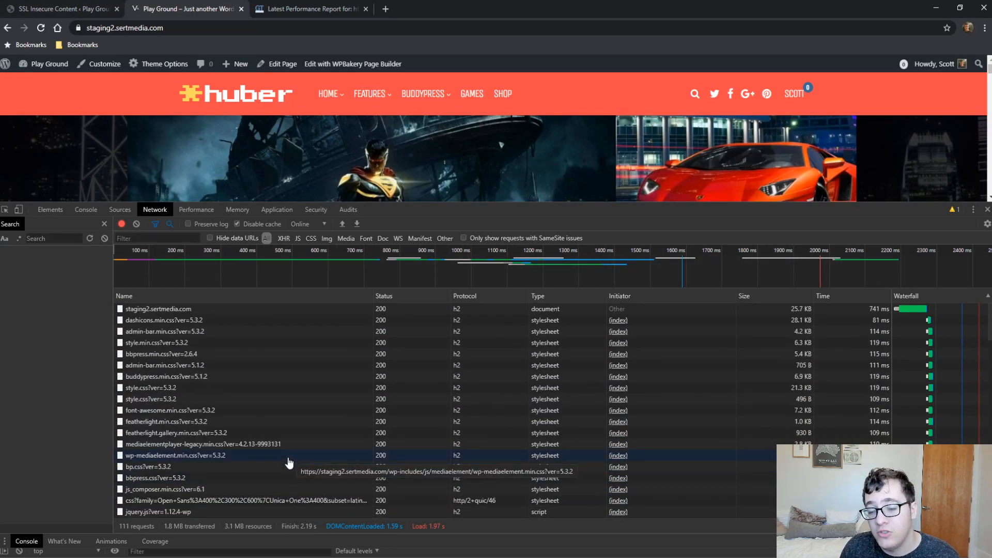
mouse_move(211, 476)
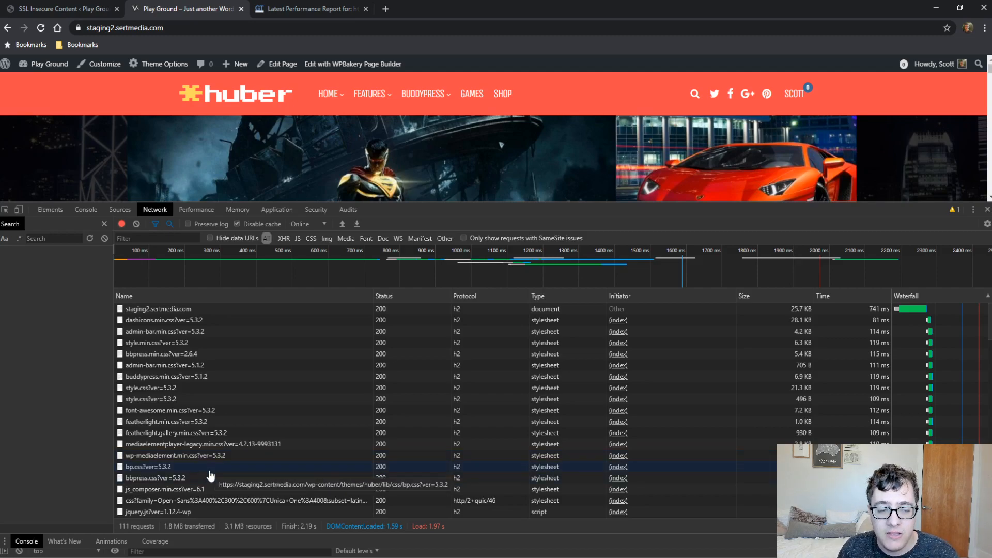
mouse_move(139, 443)
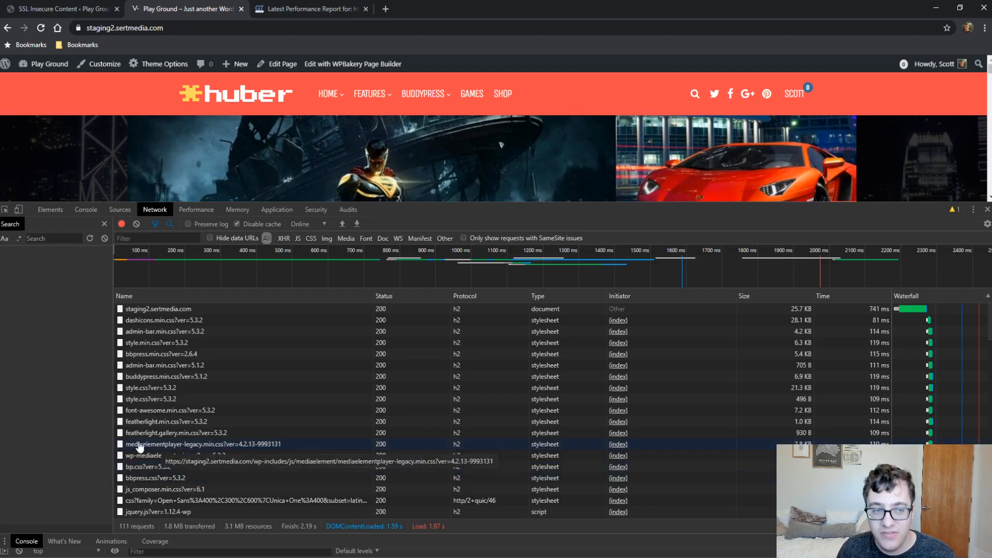
mouse_move(105, 117)
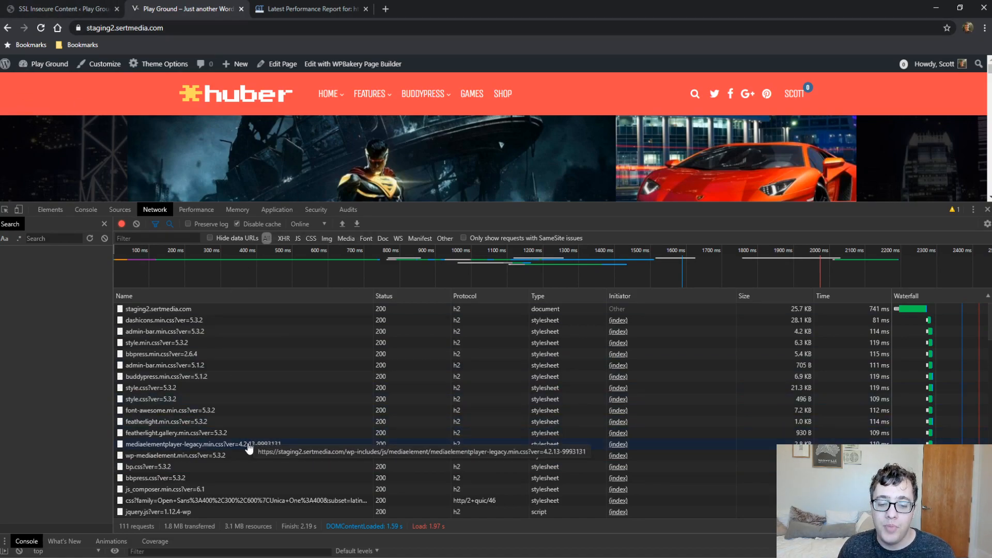
scroll("down", 3)
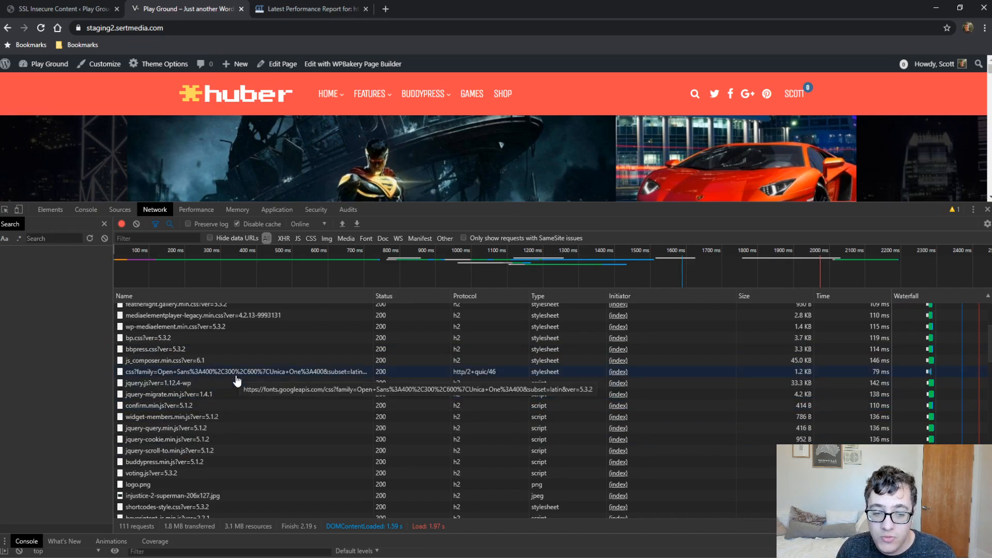
mouse_move(659, 424)
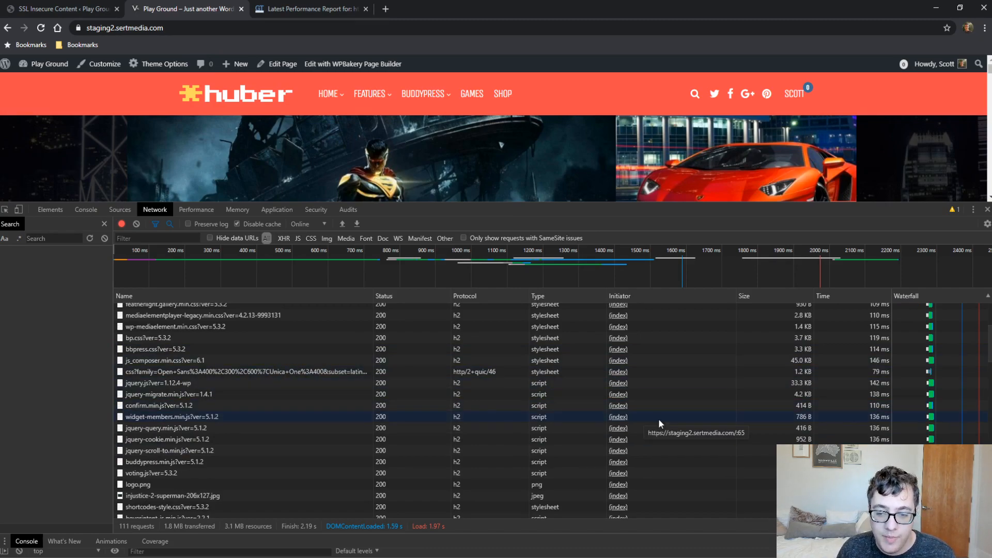
scroll("down", 3)
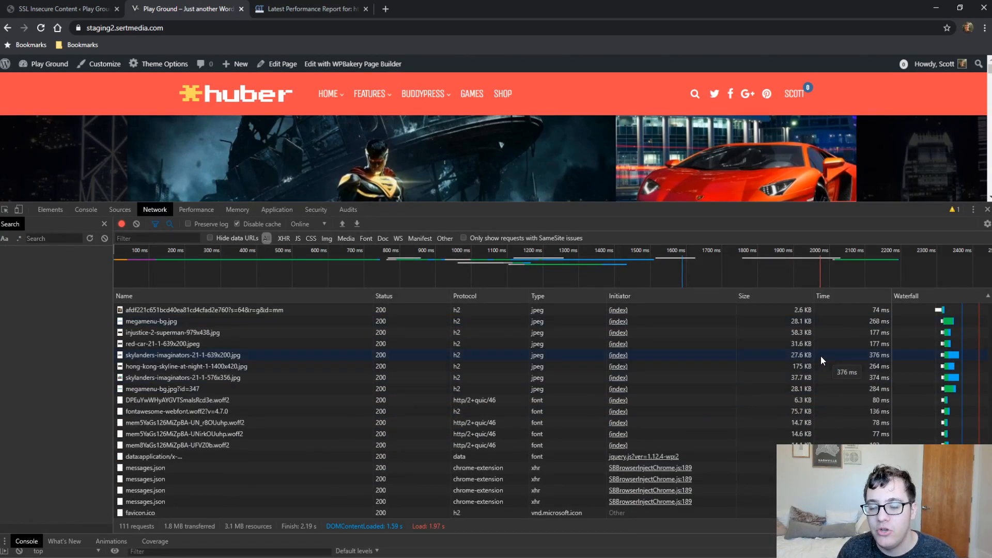
mouse_move(357, 322)
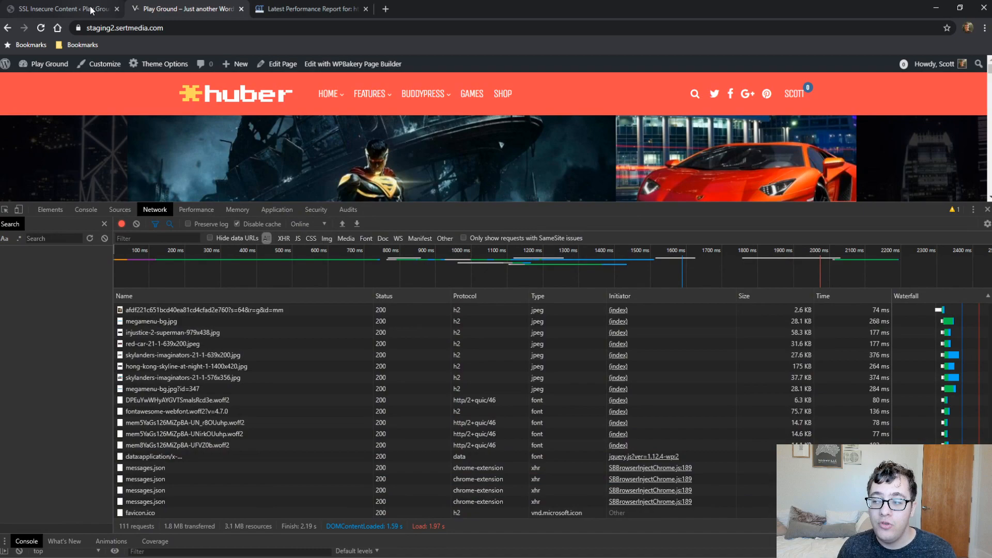
mouse_move(551, 212)
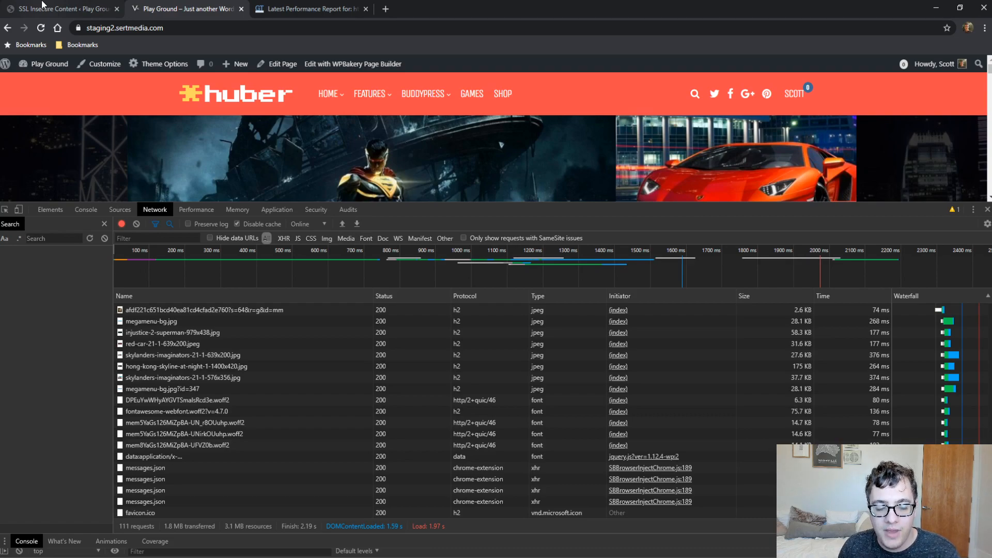
Switch back to the SSL Insecure Content tab and review the Fix insecure content options.
left_click(63, 9)
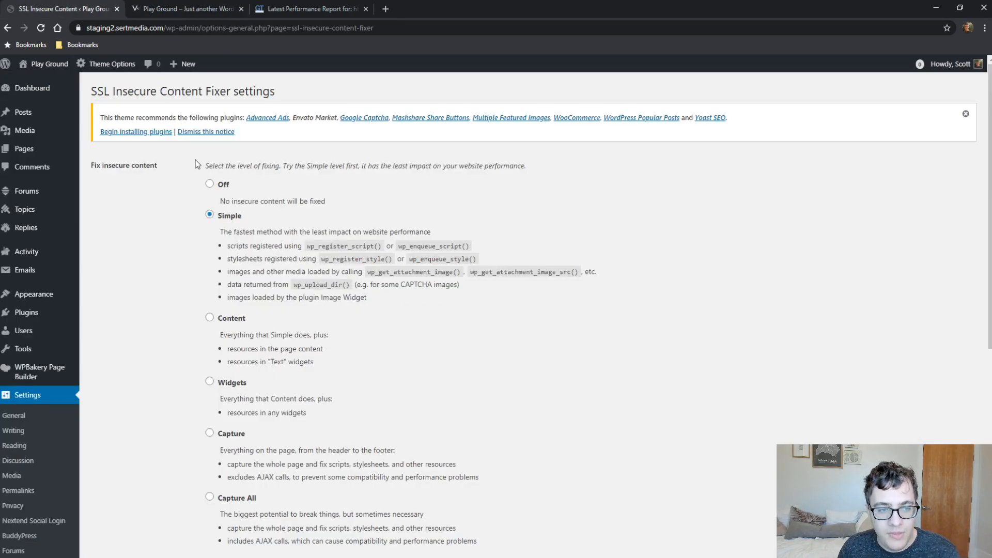
mouse_move(183, 180)
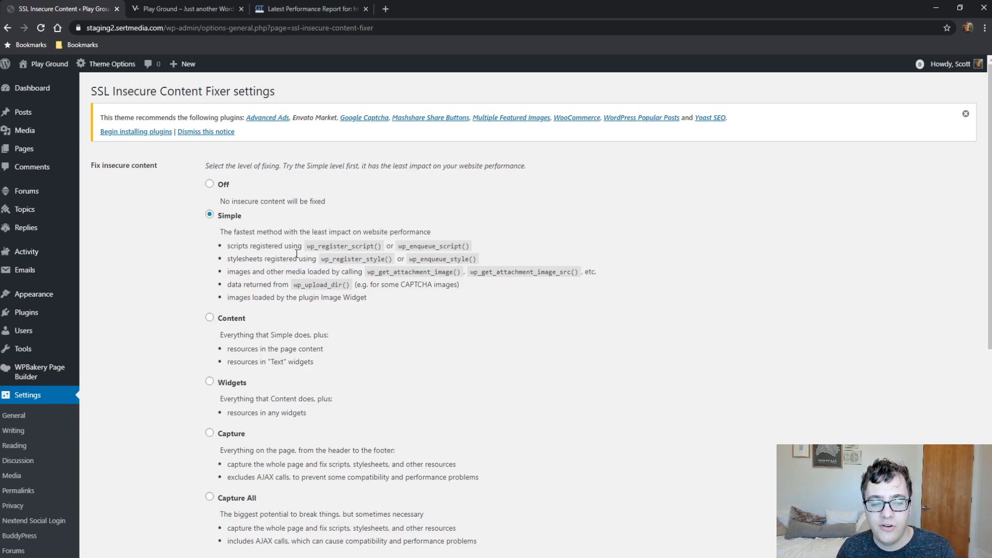
mouse_move(221, 273)
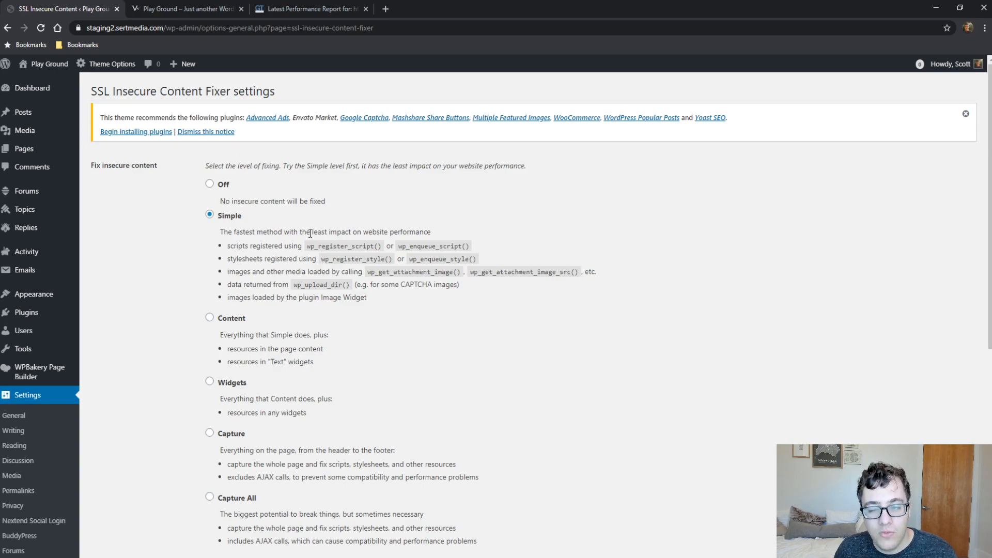
mouse_move(234, 177)
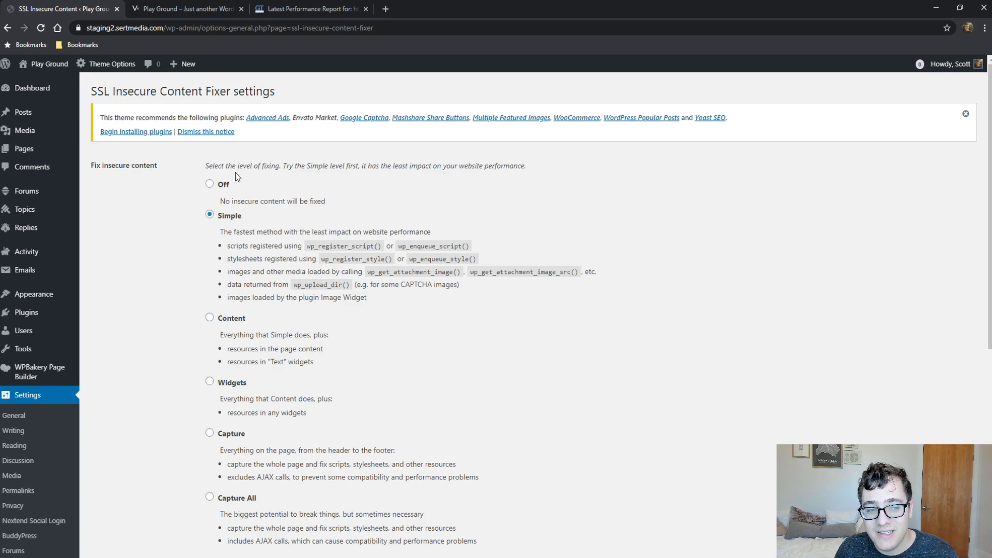
mouse_move(205, 202)
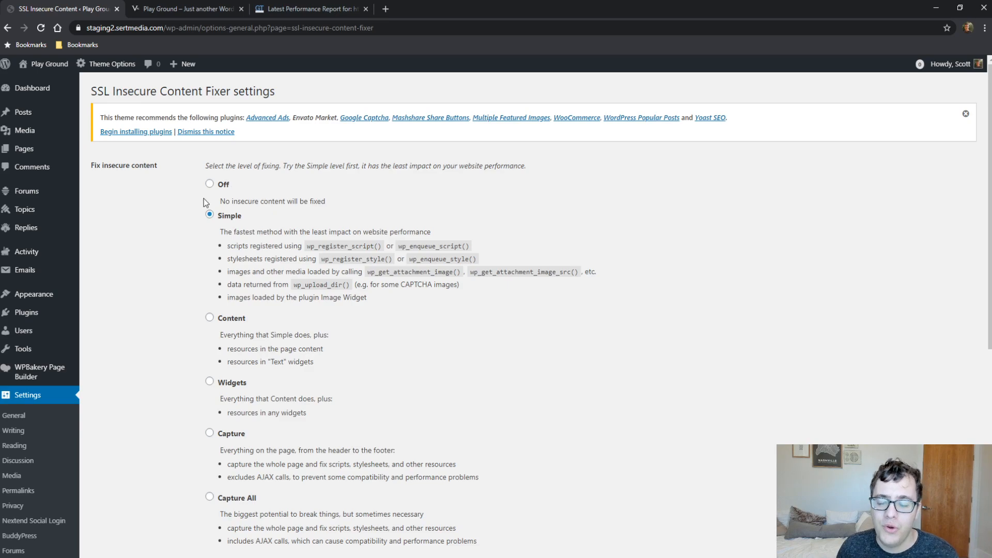
scroll("down", 3)
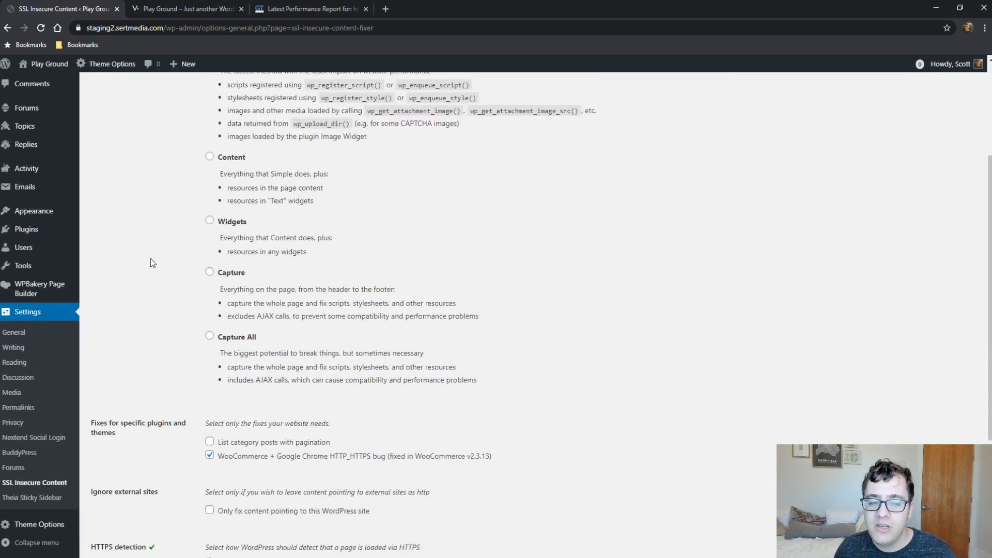
mouse_move(234, 215)
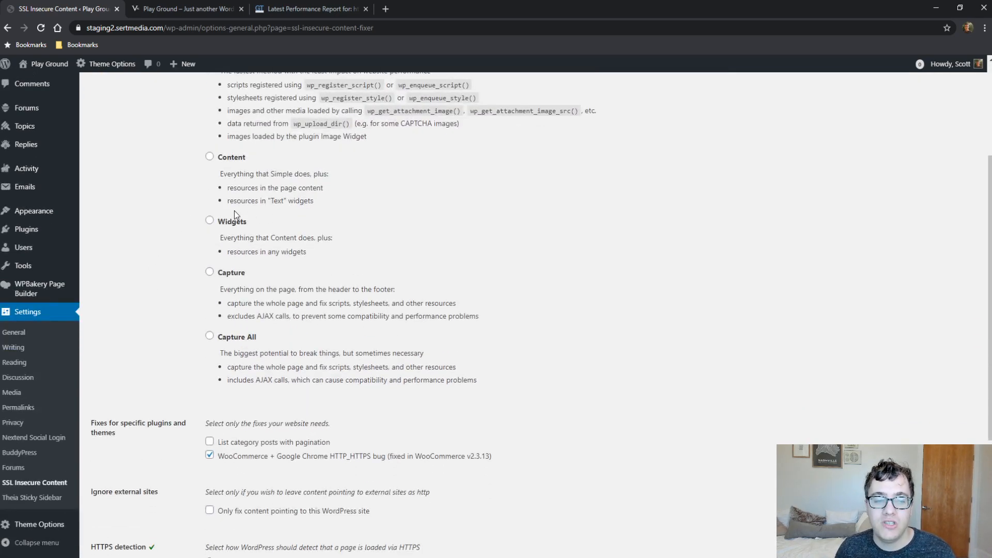
scroll("up", 3)
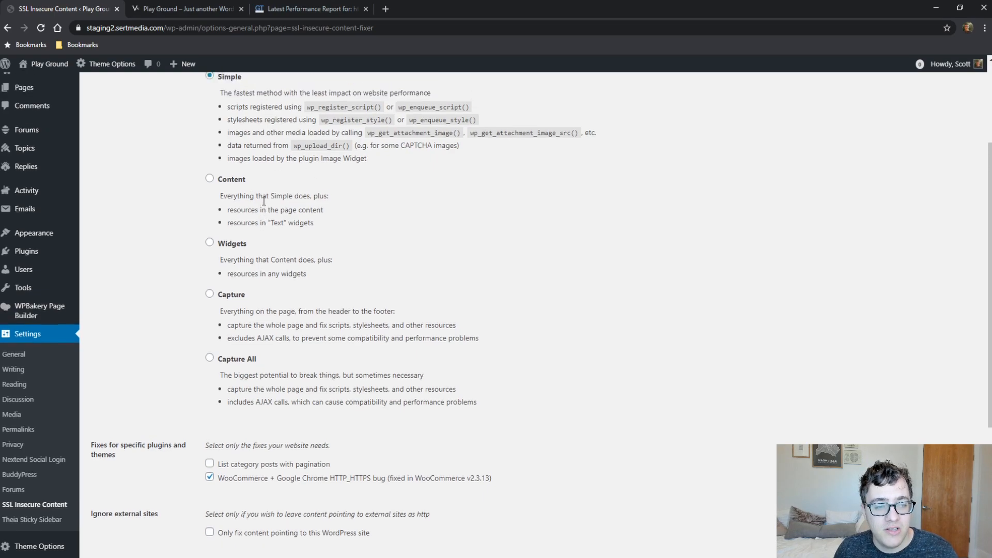
scroll("up", 3)
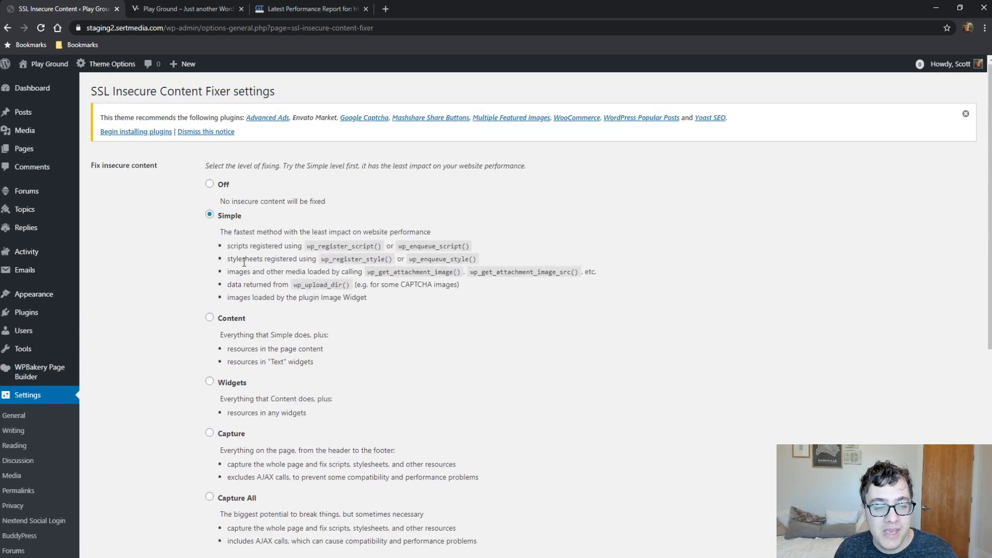
Move the fixing level to Content, then to Widgets.
left_click(209, 317)
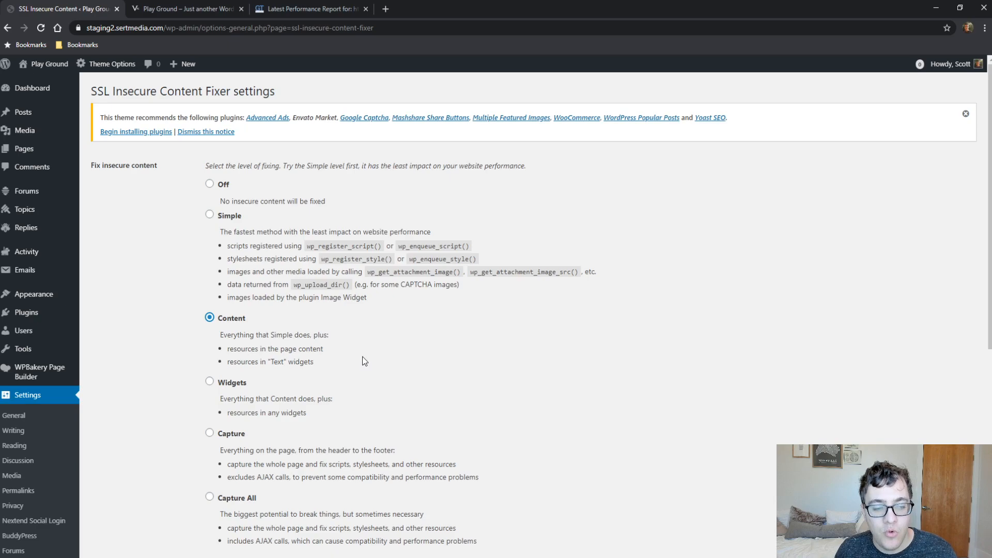
mouse_move(285, 271)
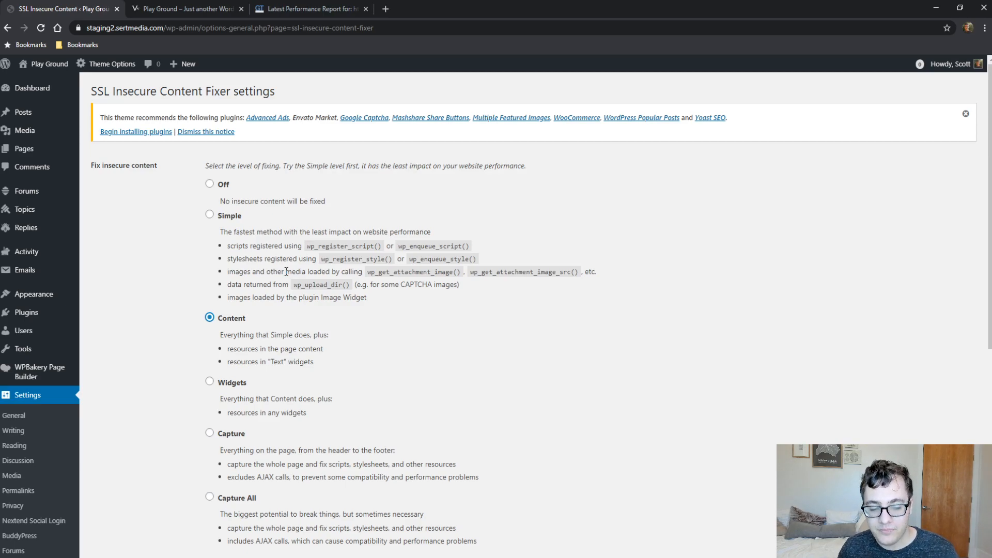
mouse_move(82, 340)
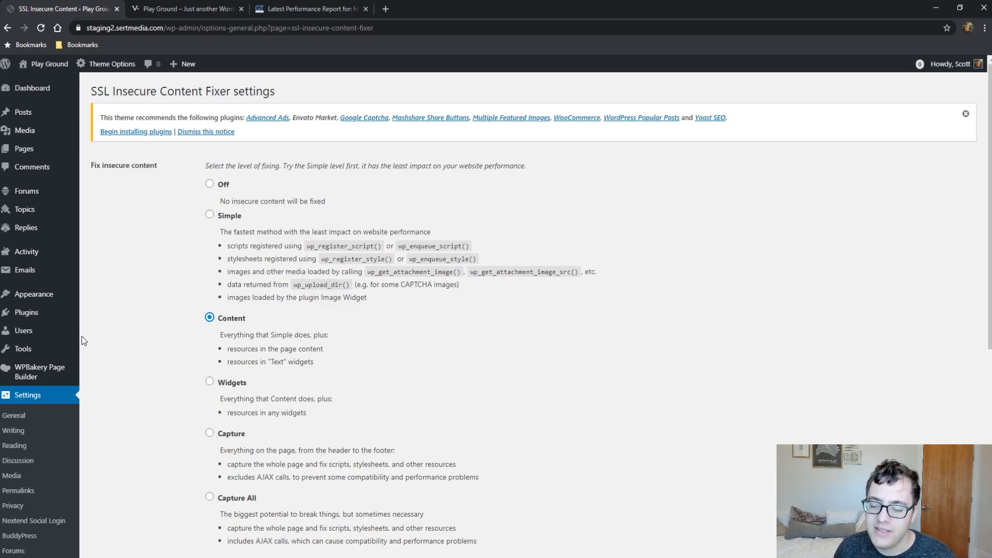
mouse_move(187, 329)
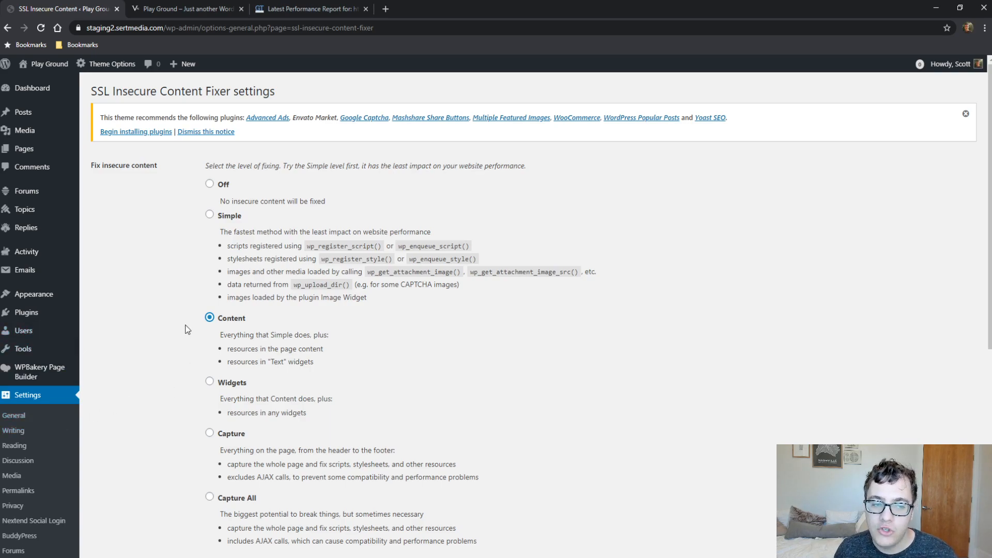
scroll("down", 3)
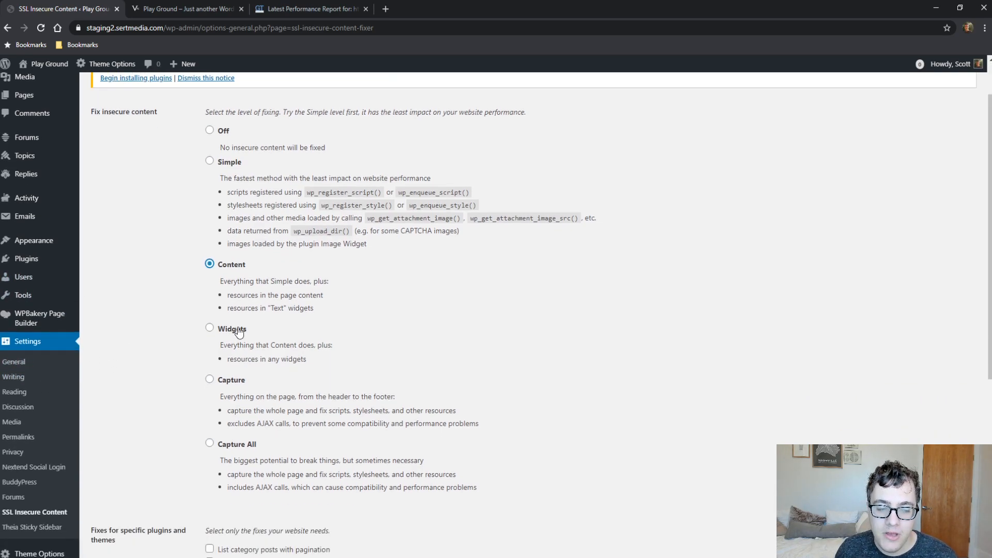
left_click(210, 328)
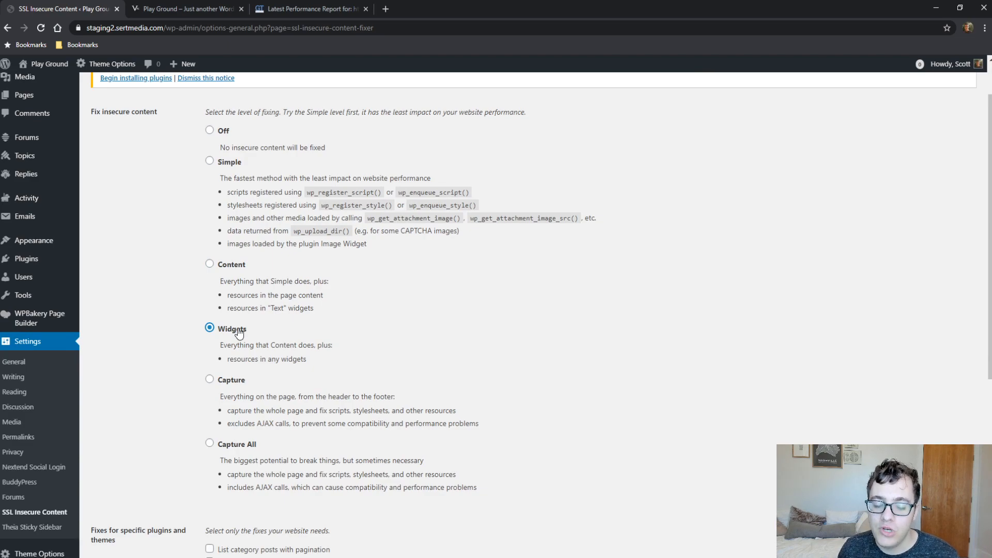
mouse_move(204, 309)
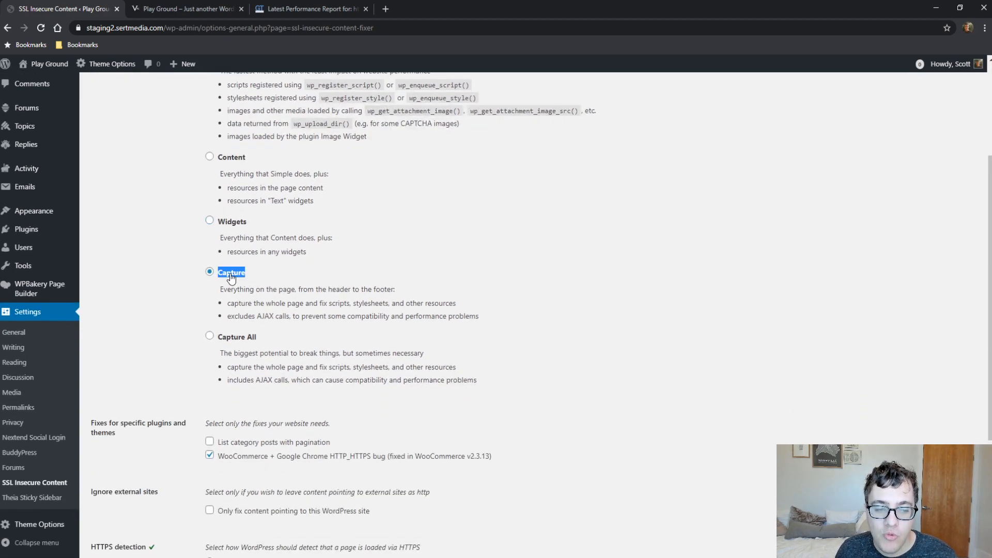
mouse_move(176, 287)
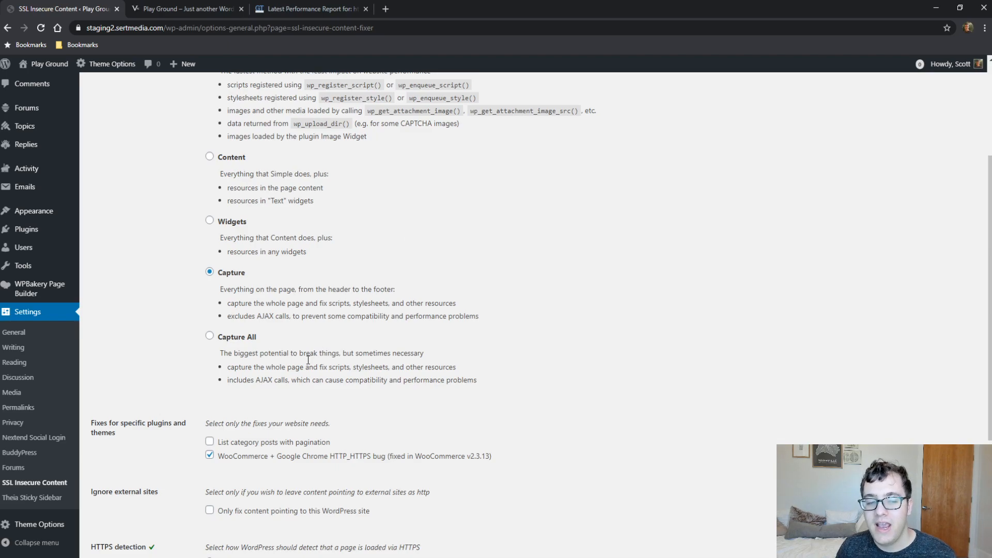
mouse_move(440, 360)
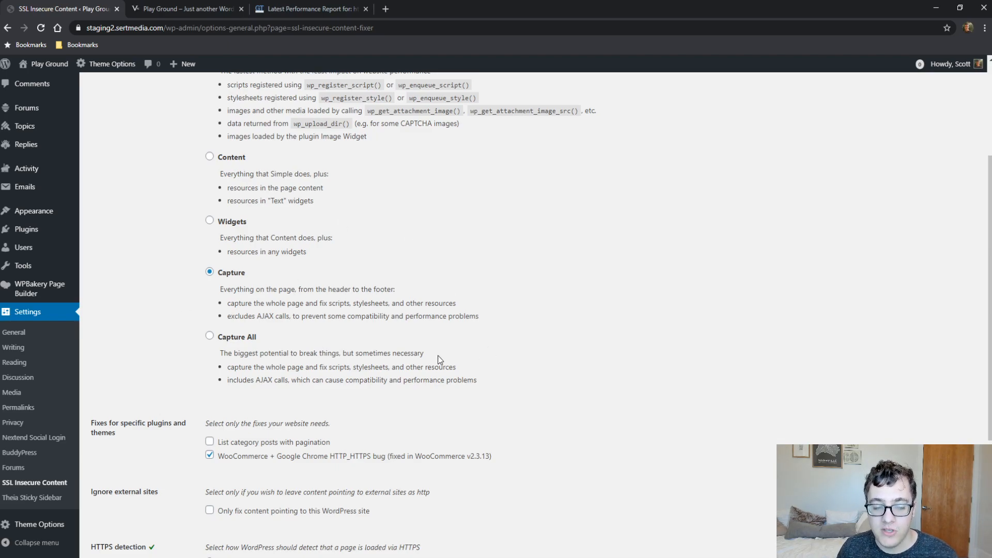
mouse_move(247, 346)
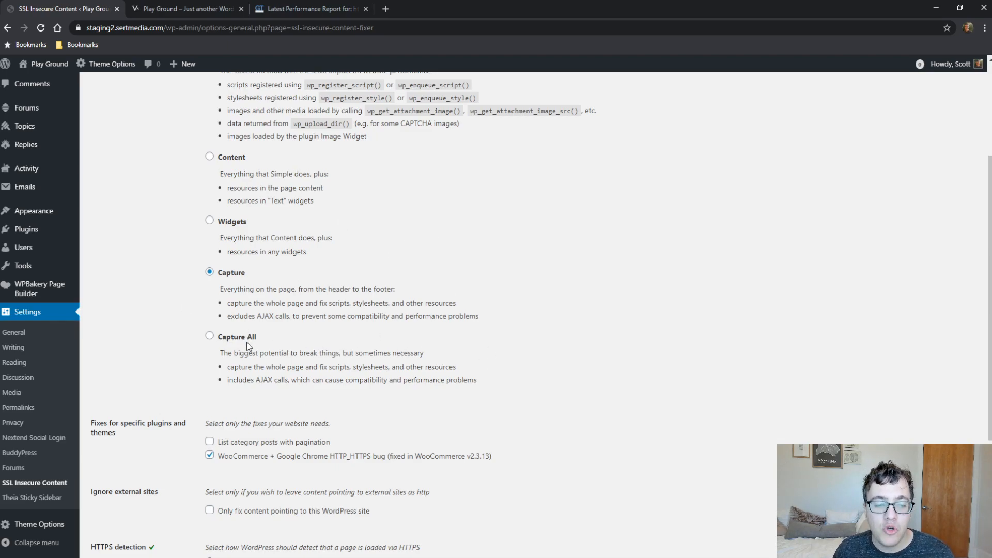
Select the Capture All fixing level and scroll toward the plugin fixes.
left_click(210, 336)
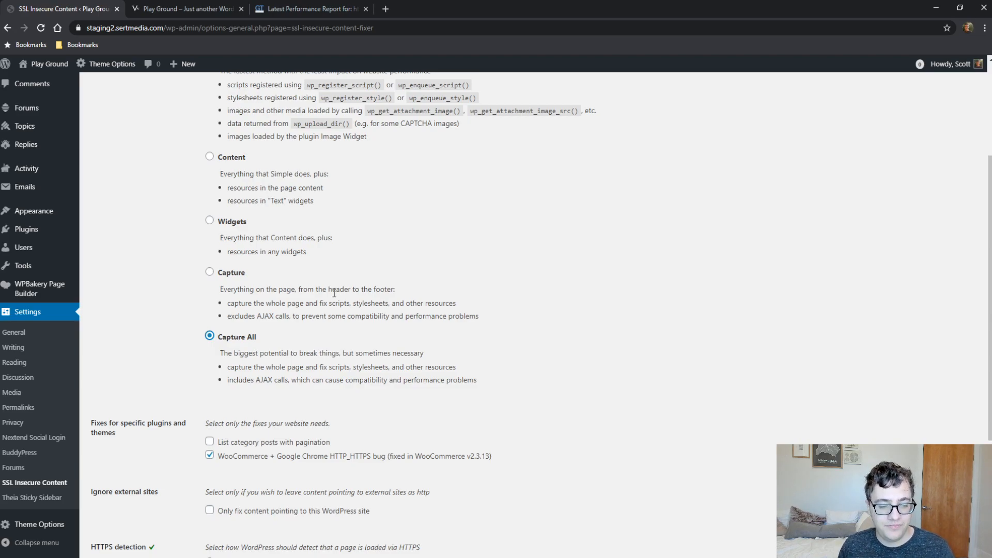
scroll("down", 3)
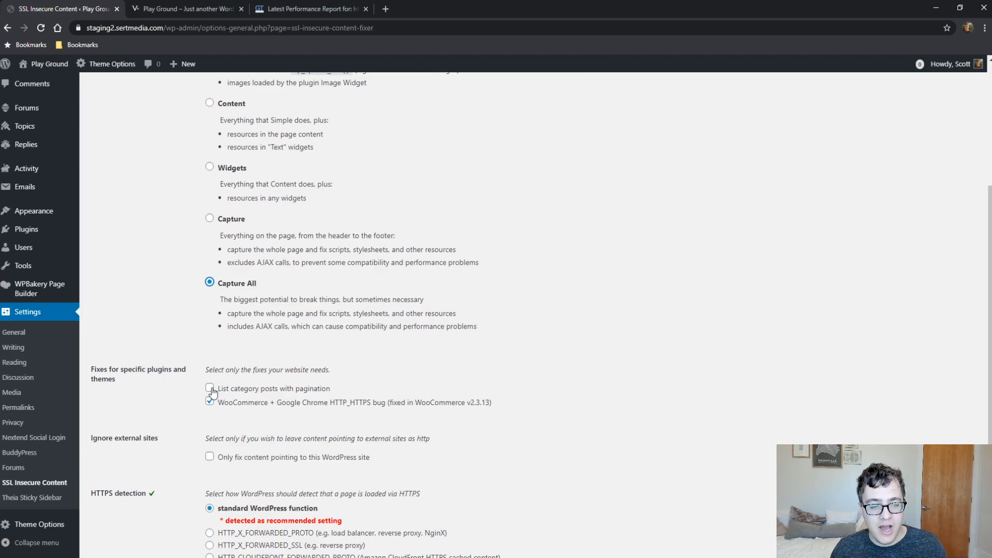
Tick the List category posts with pagination fix and highlight its description.
left_click(210, 387)
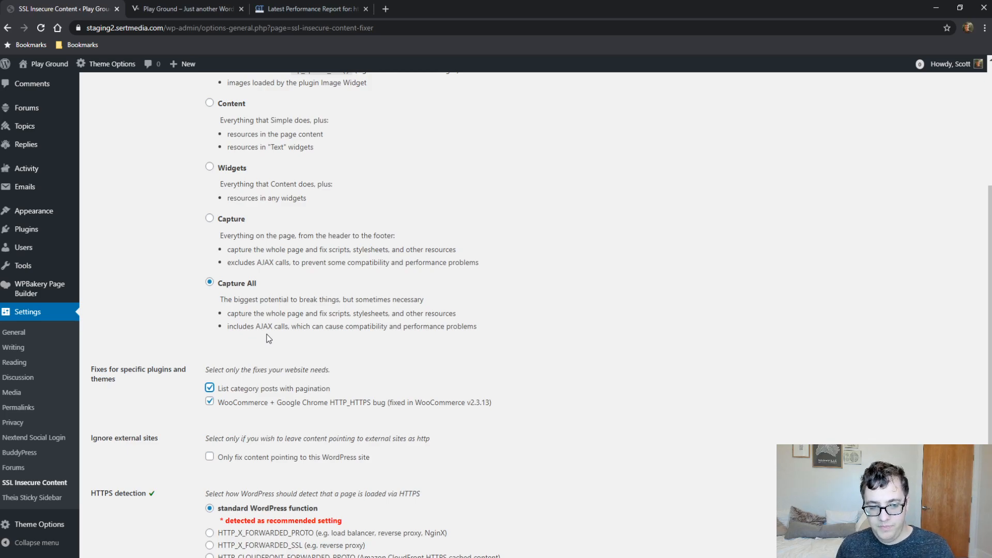
mouse_move(62, 119)
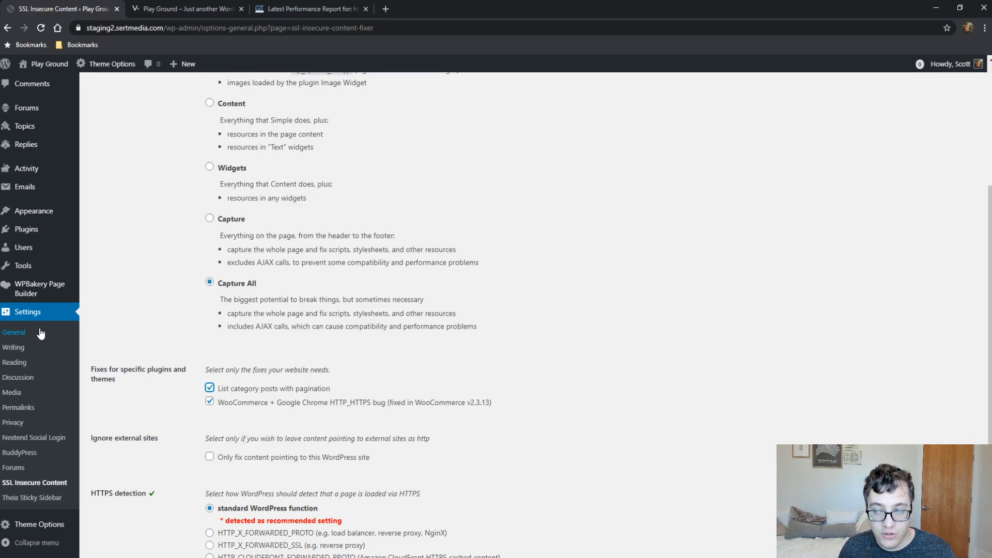
mouse_move(319, 398)
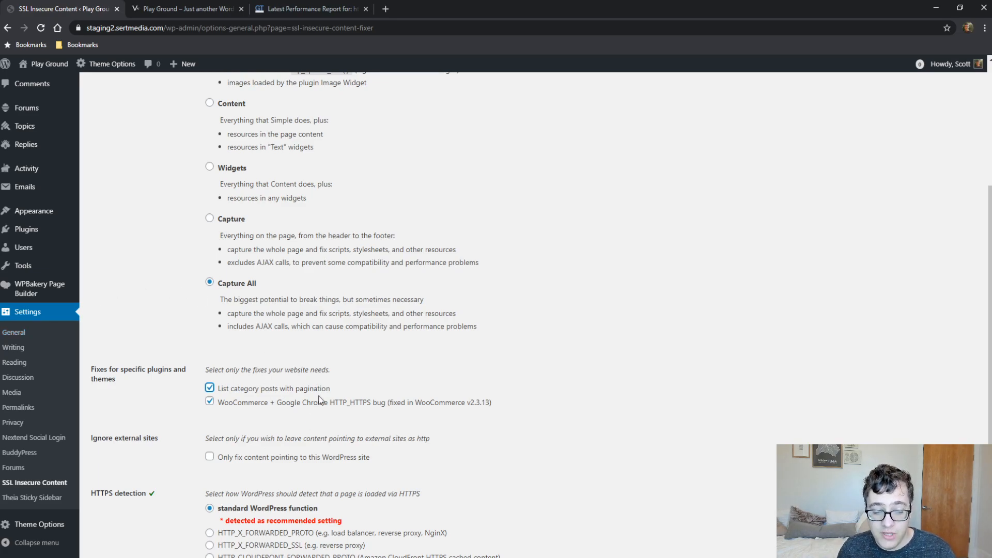
double_click(273, 387)
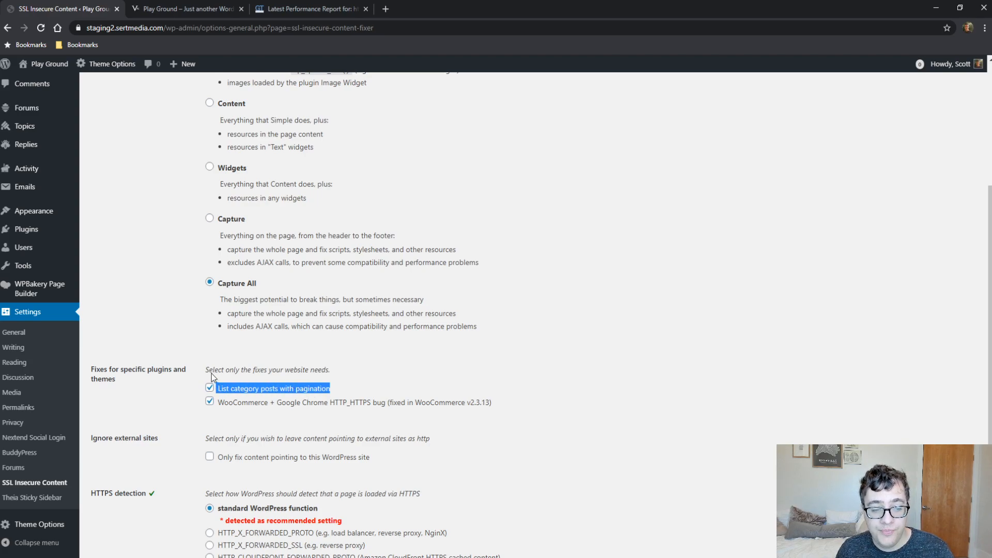
scroll("down", 3)
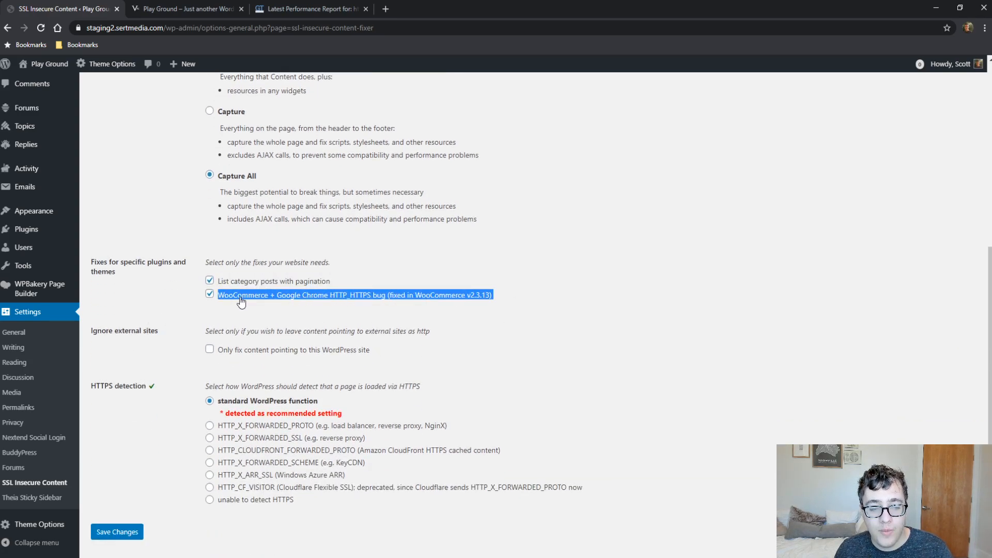
mouse_move(391, 318)
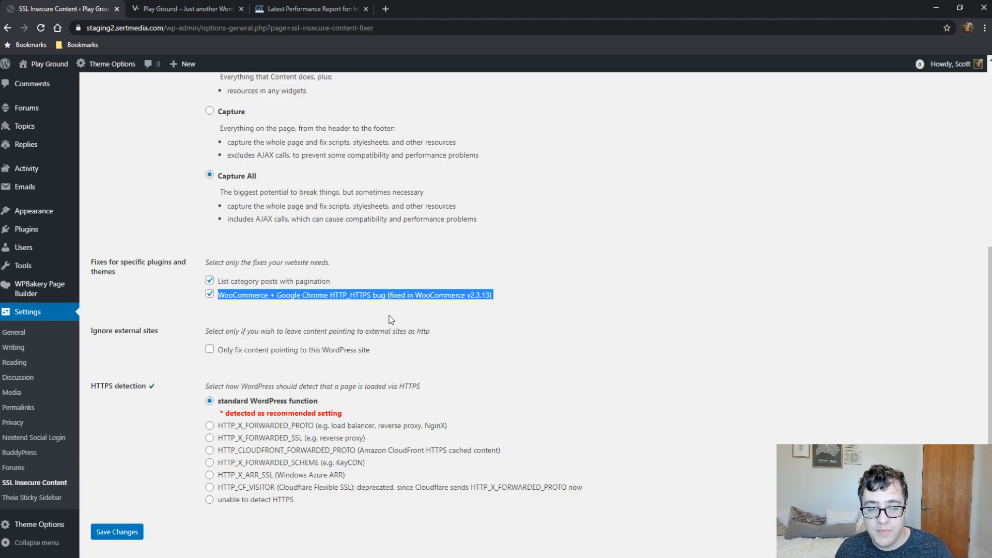
Untick both the WooCommerce and List category posts pagination fixes.
left_click(210, 294)
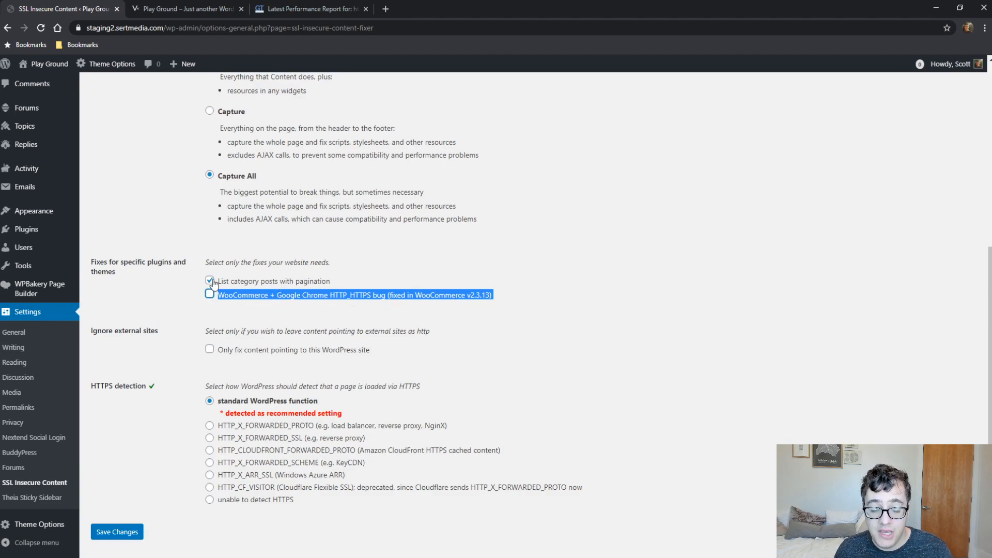
left_click(209, 281)
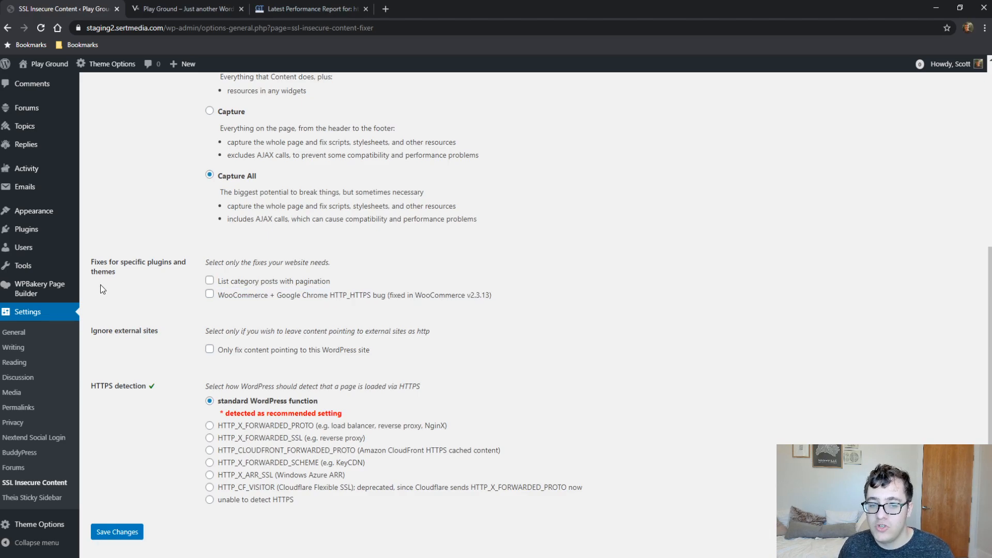
scroll("down", 3)
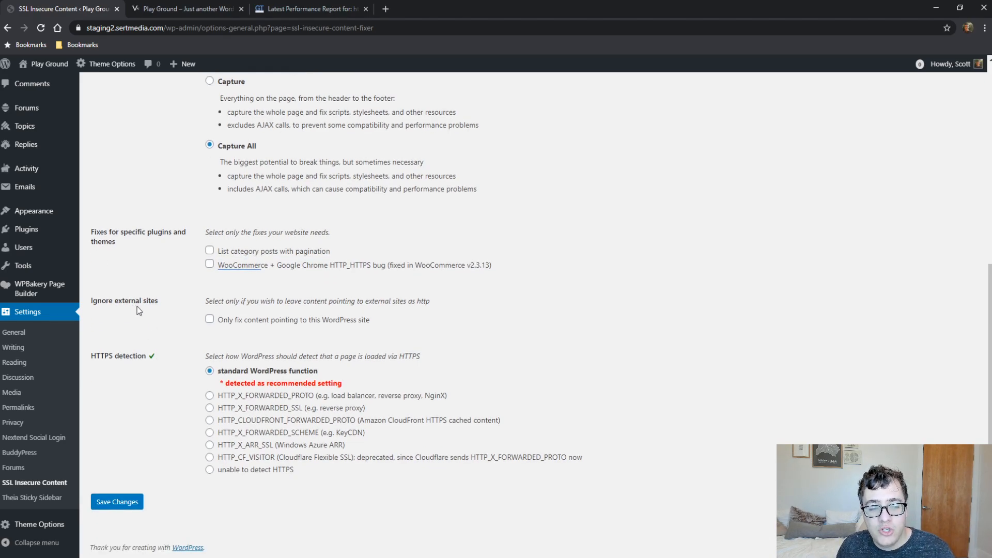
Highlight the Ignore external sites heading, leaving it unticked with standard WordPress HTTPS detection.
double_click(124, 300)
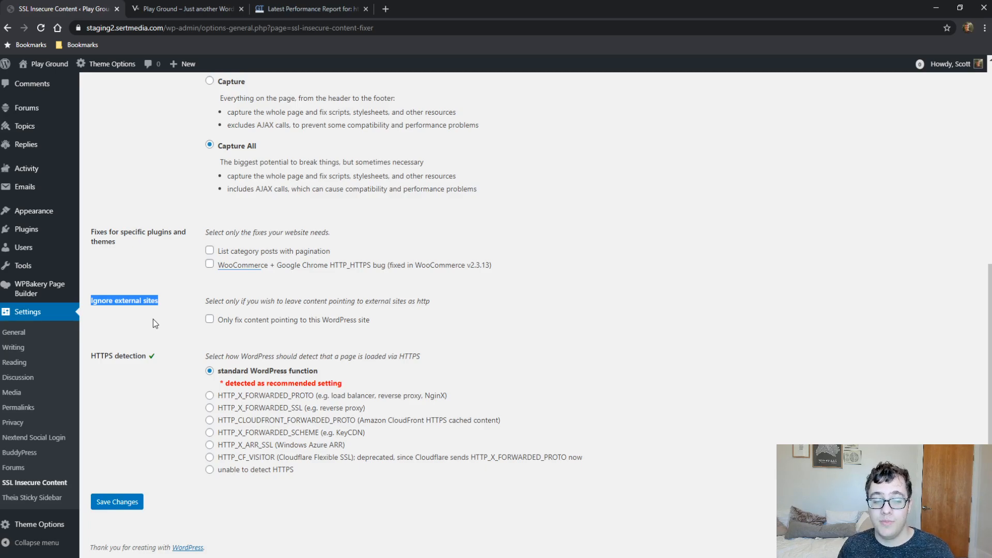
mouse_move(165, 322)
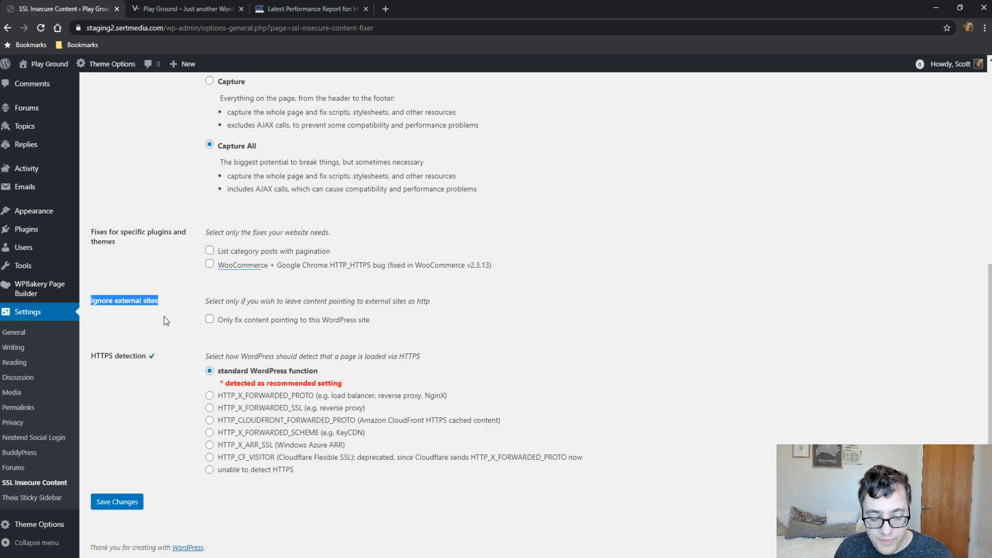
mouse_move(171, 338)
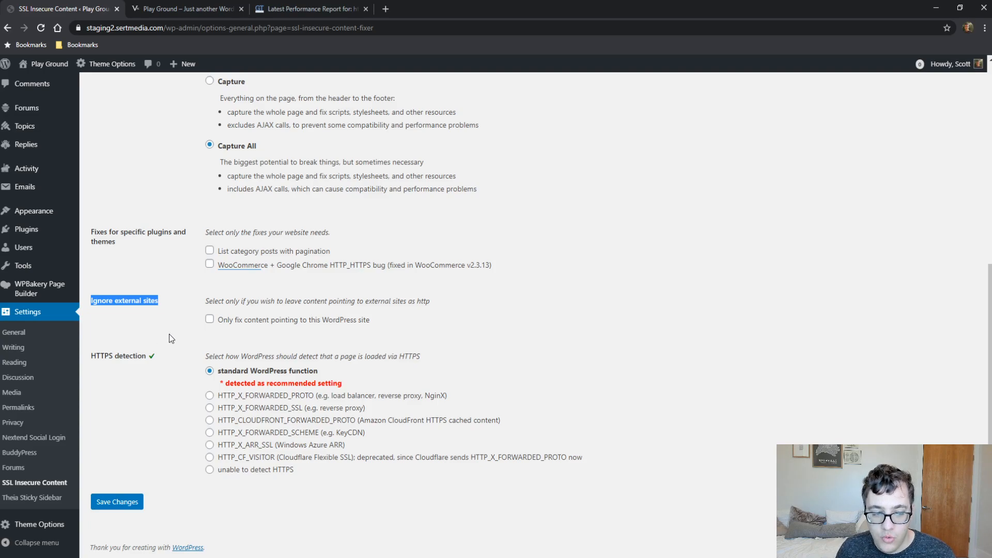
left_click(135, 332)
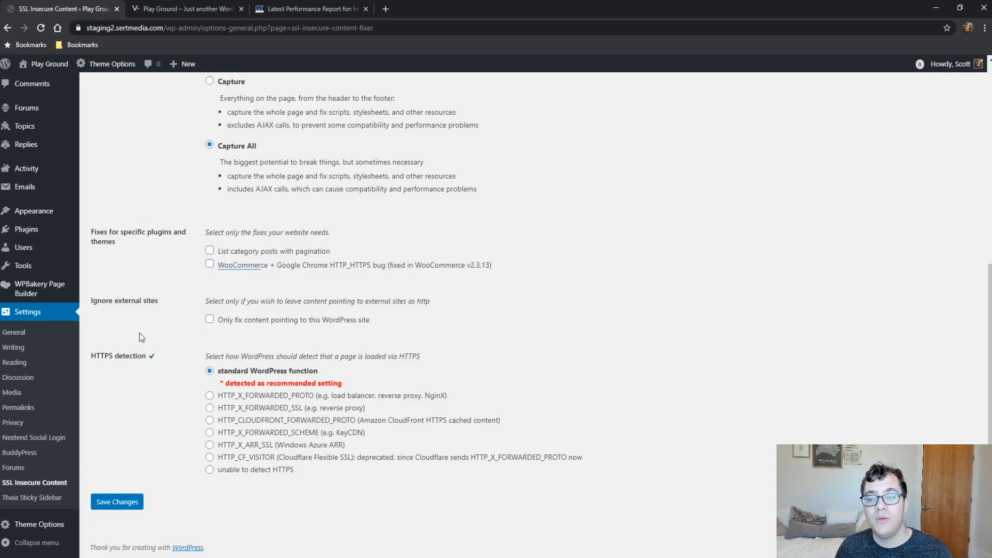
mouse_move(80, 312)
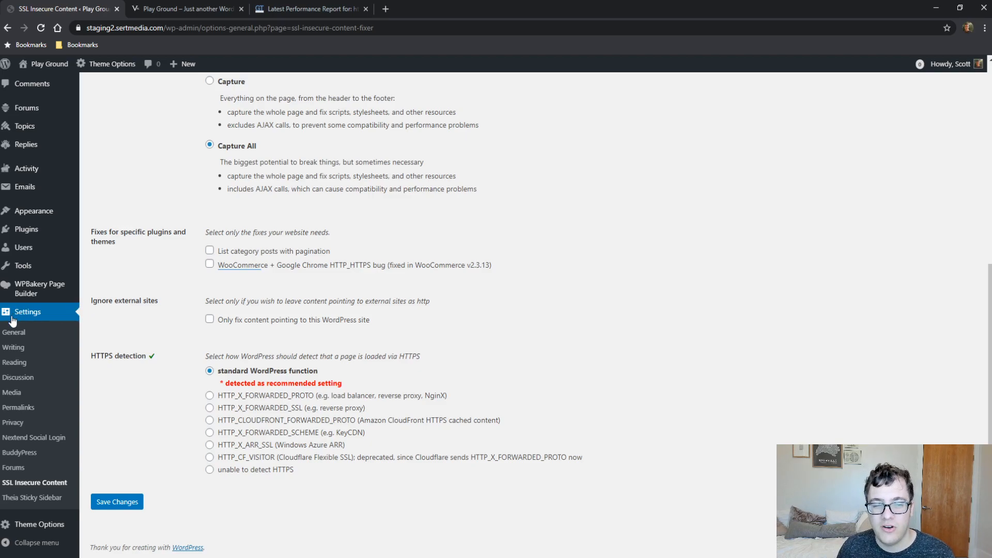
mouse_move(140, 312)
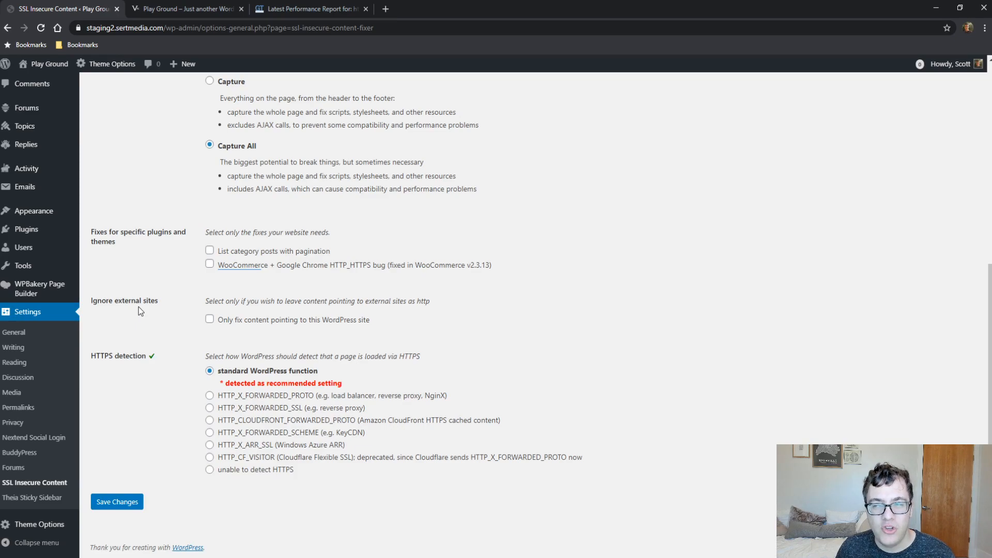
mouse_move(165, 318)
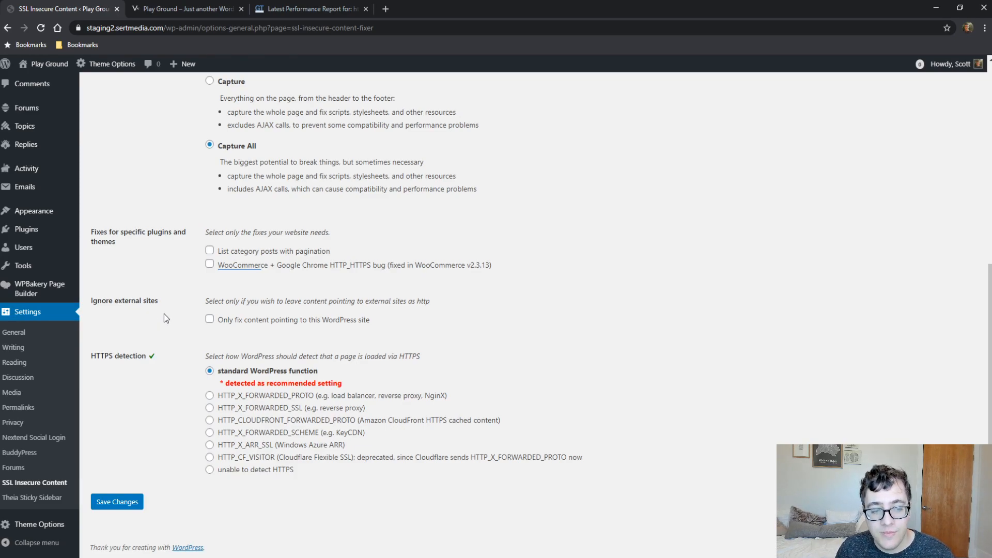
mouse_move(164, 313)
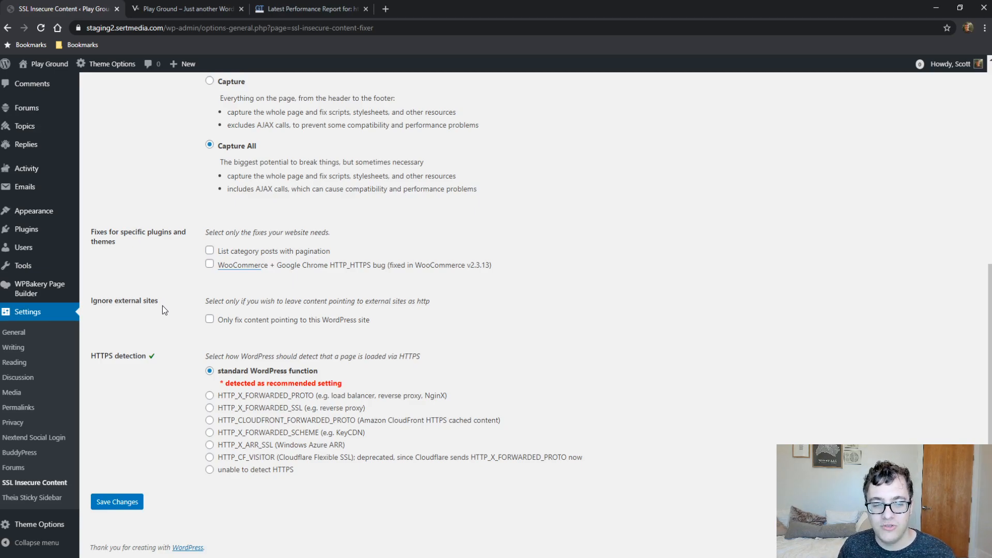
mouse_move(163, 308)
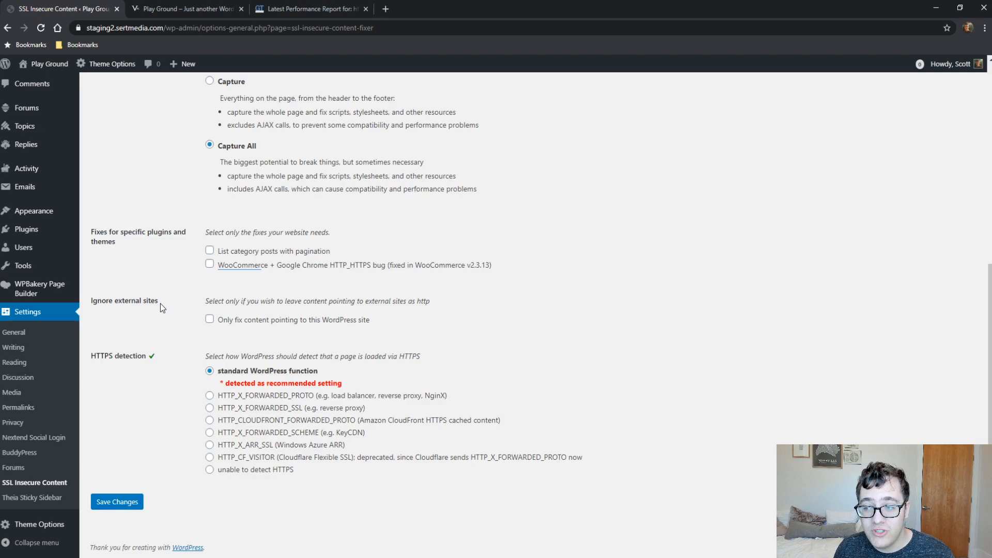
double_click(124, 300)
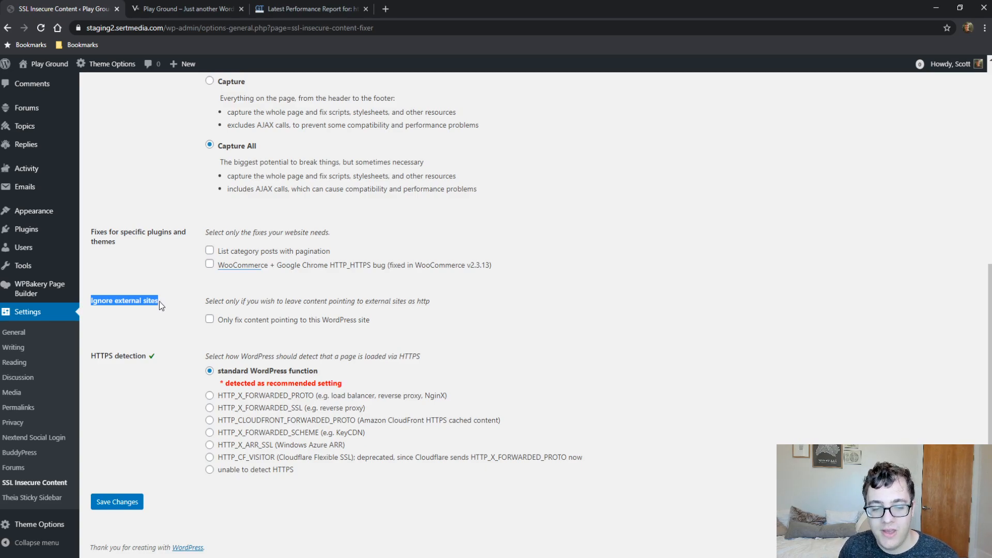
mouse_move(221, 304)
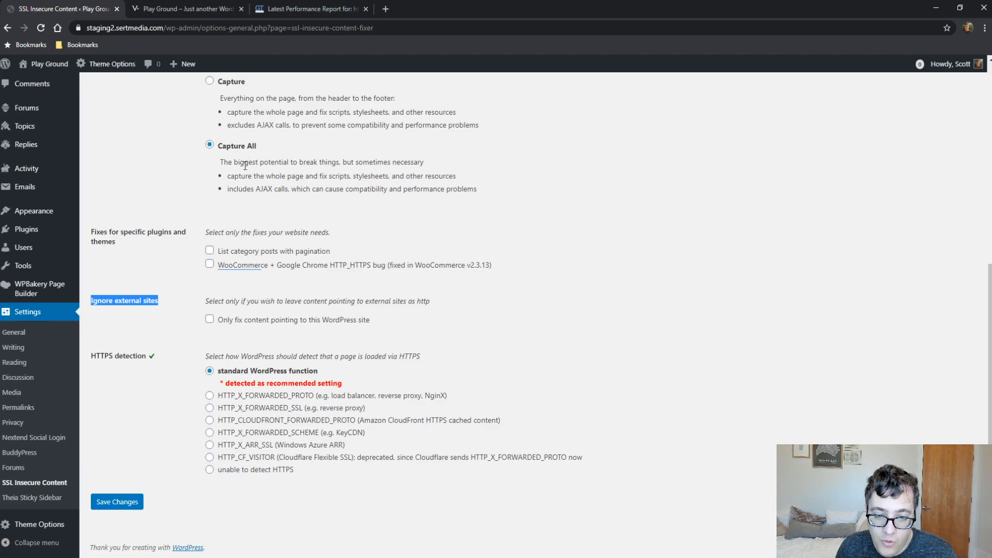
mouse_move(338, 201)
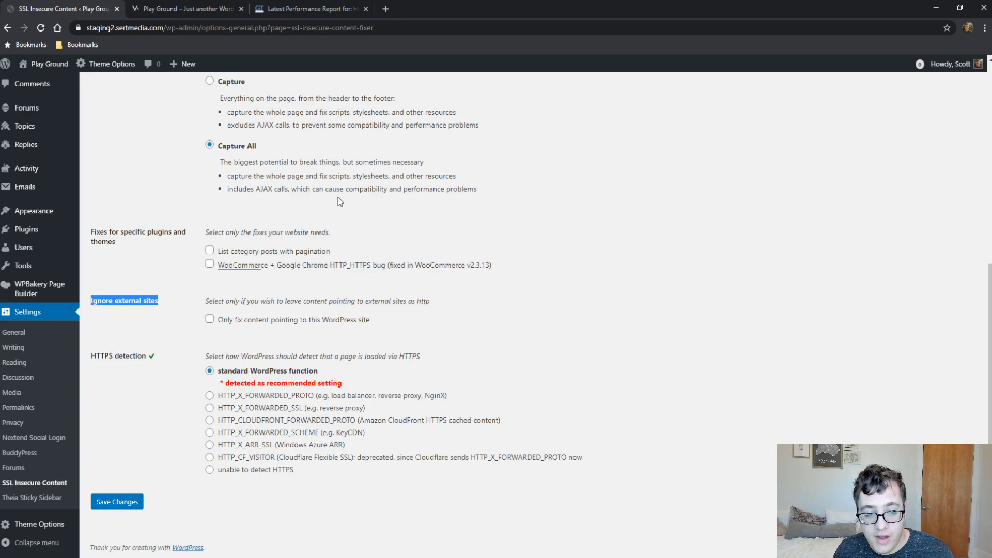
mouse_move(186, 352)
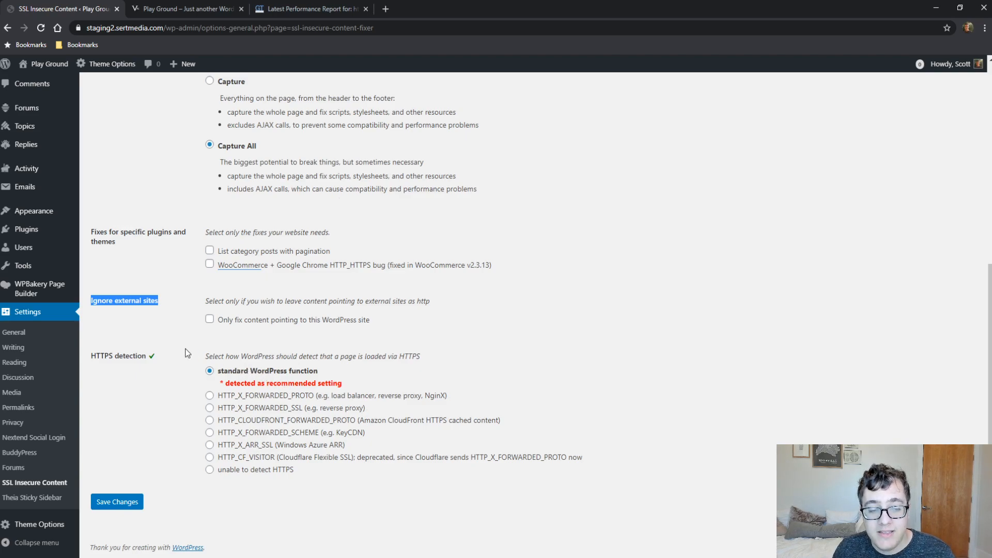
mouse_move(278, 359)
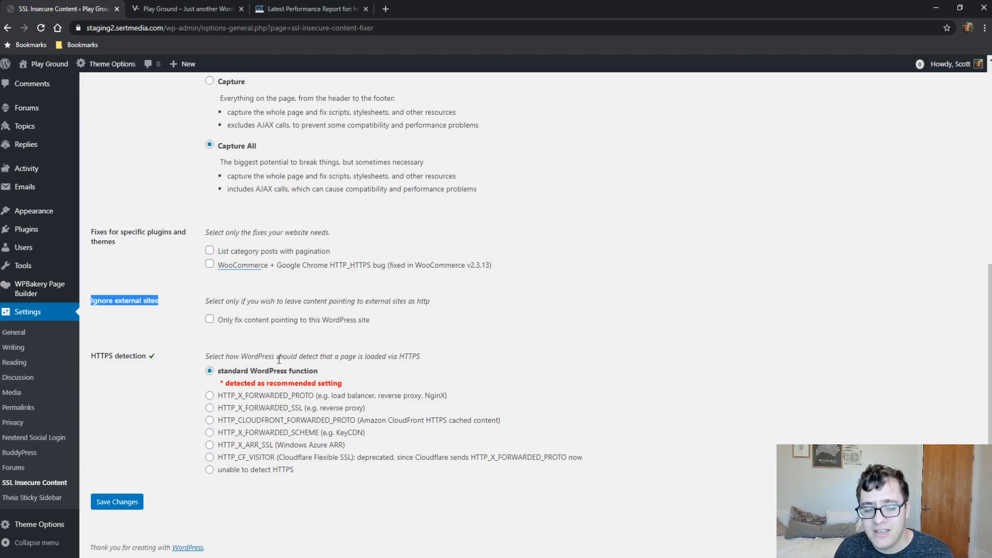
mouse_move(336, 369)
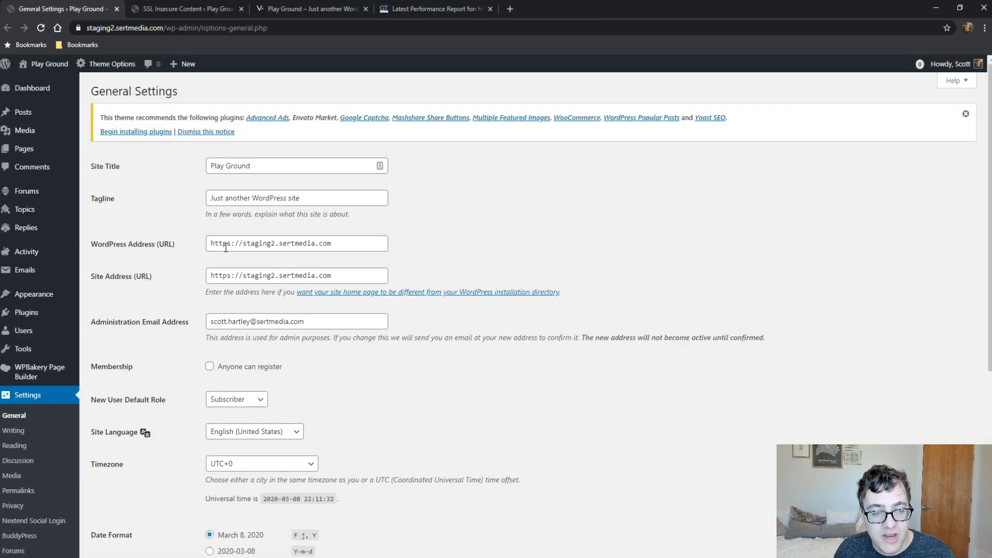
Highlight https in the Site Address on General Settings, then return to the SSL Insecure Content tab.
double_click(220, 243)
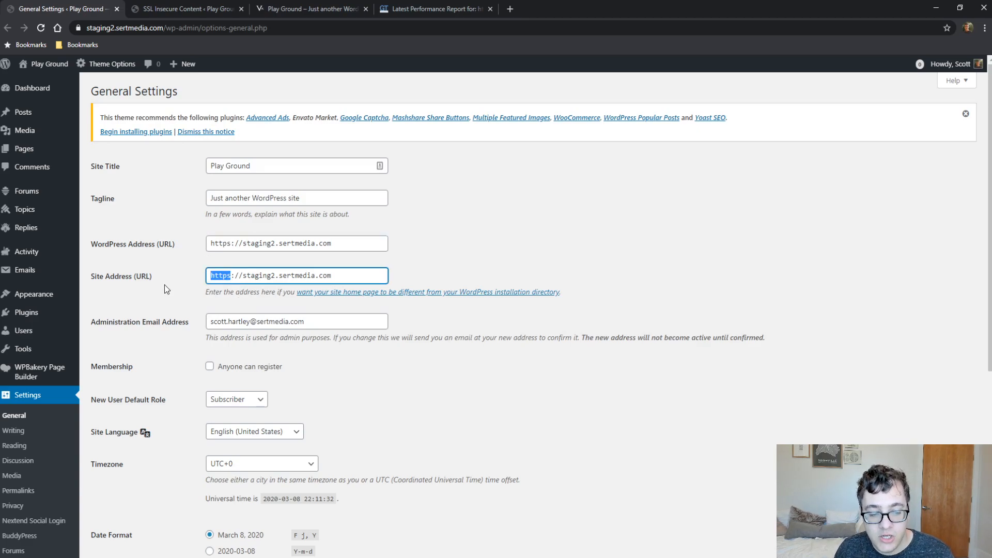
left_click(184, 9)
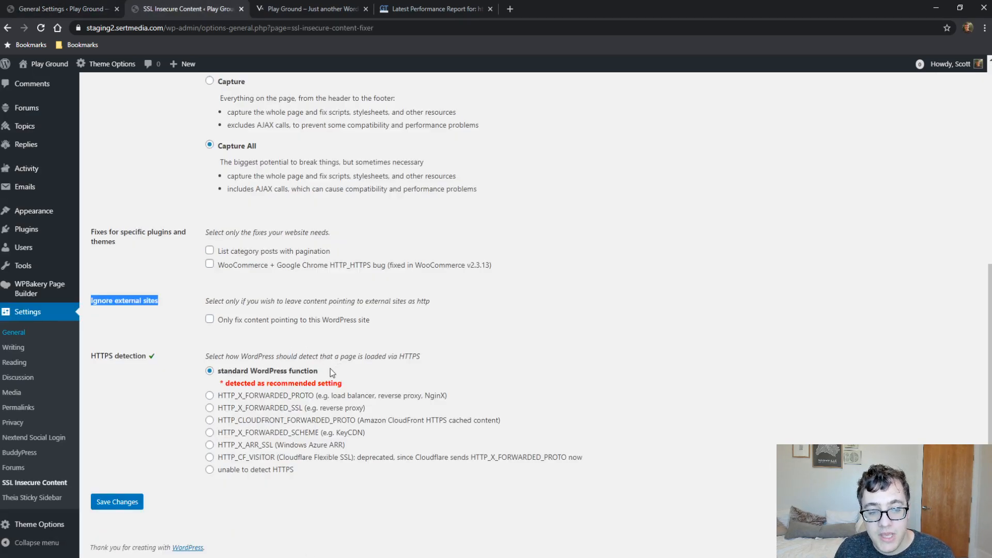
mouse_move(404, 392)
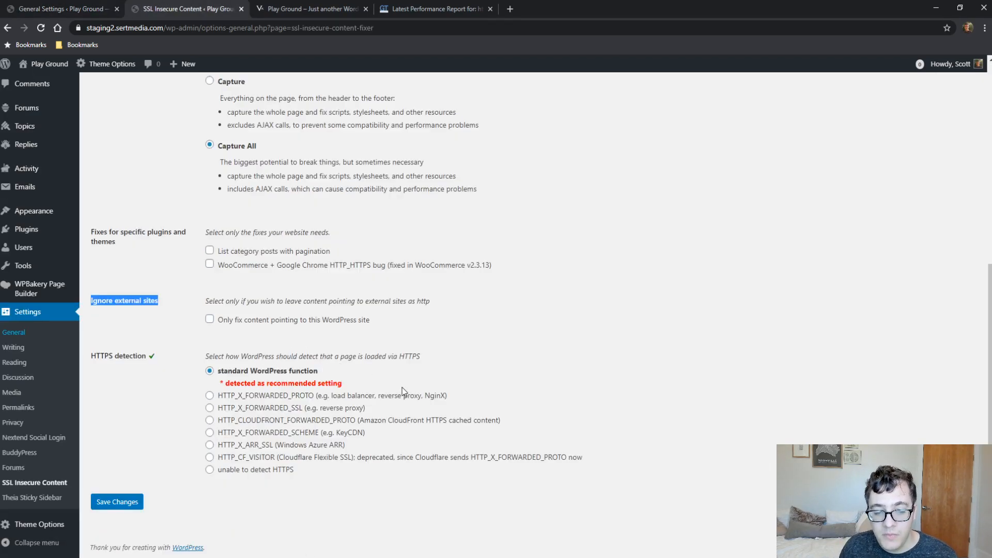
mouse_move(369, 402)
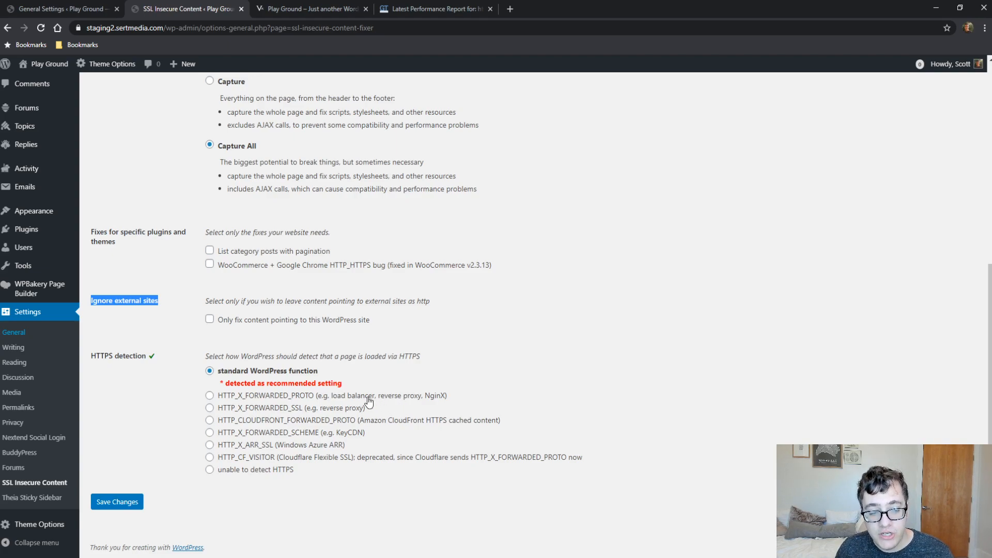
left_click(210, 394)
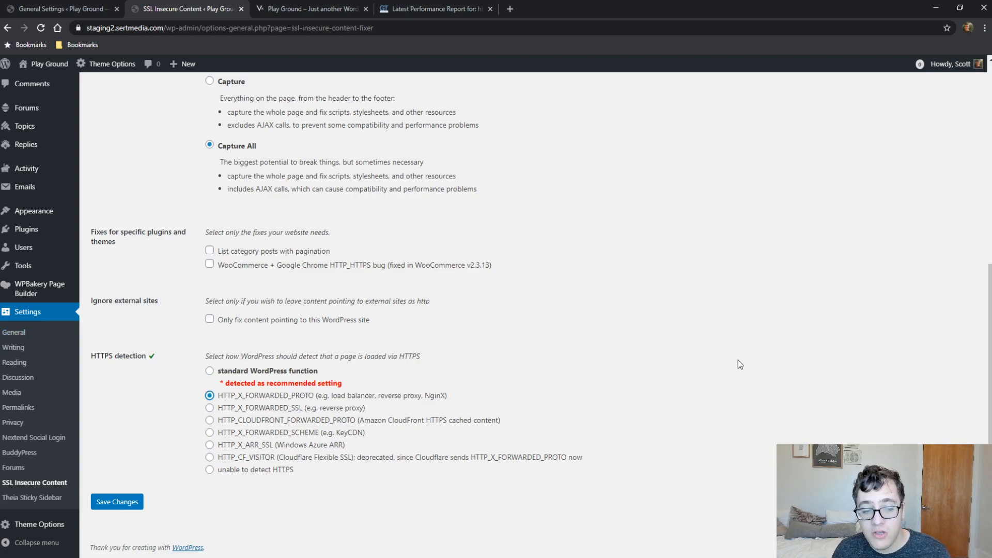
mouse_move(688, 355)
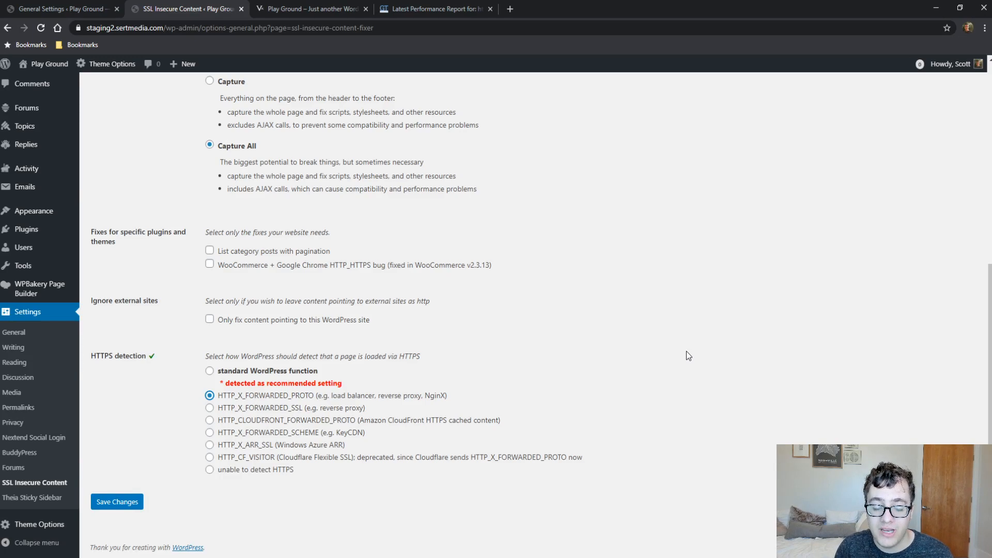
mouse_move(607, 329)
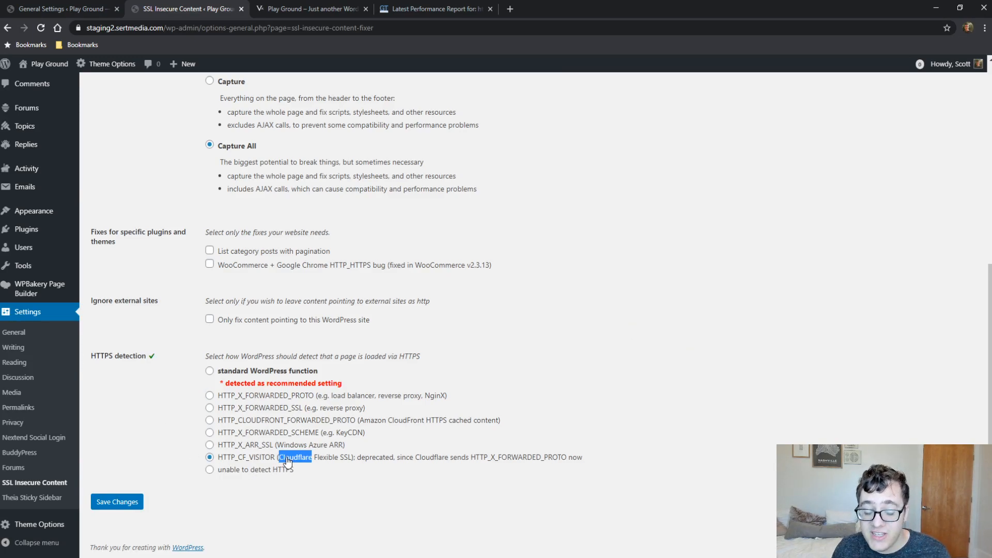
mouse_move(475, 456)
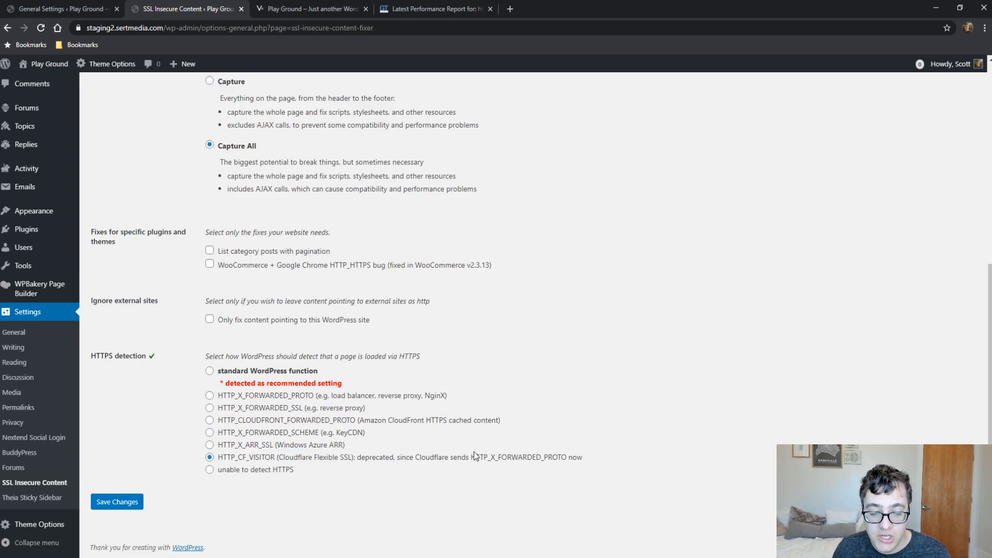
mouse_move(483, 517)
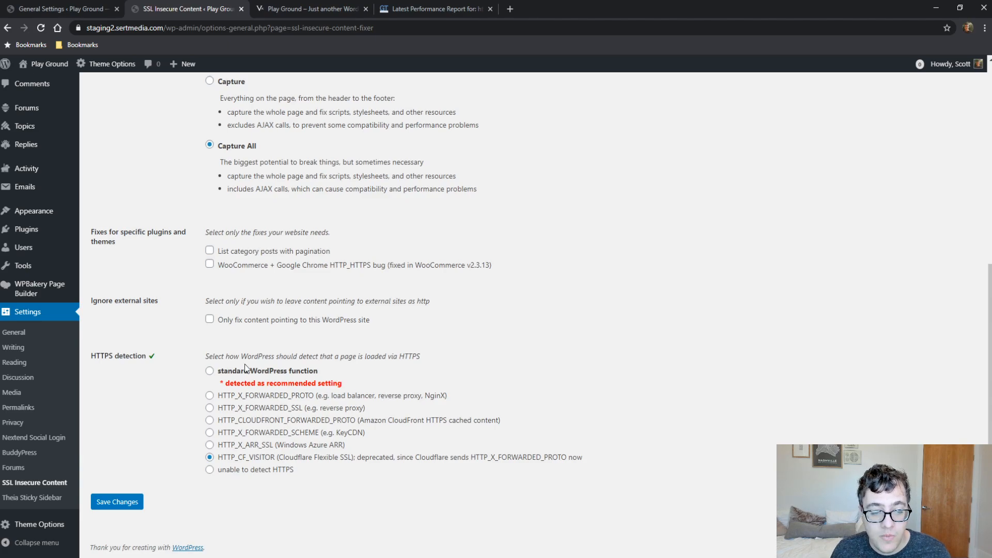
left_click(210, 396)
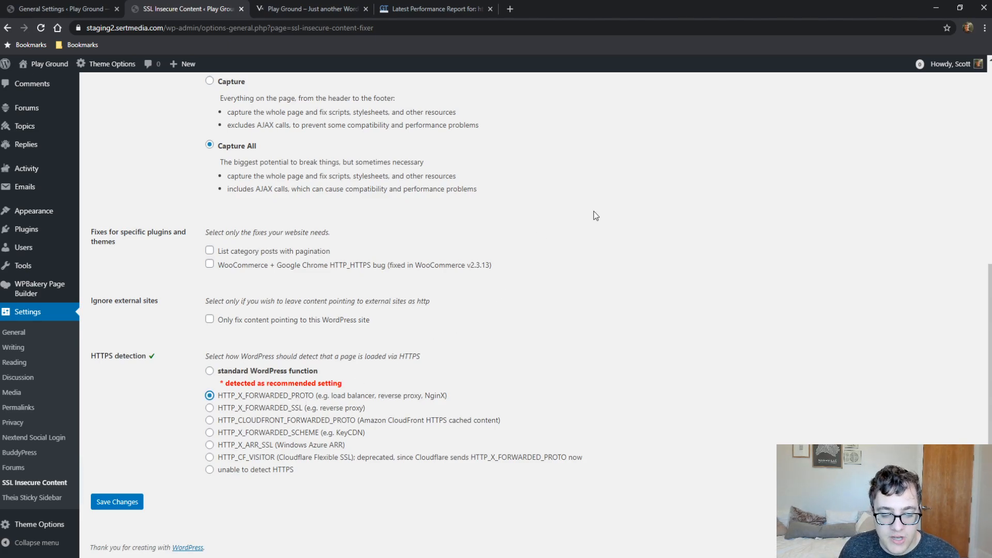
mouse_move(328, 352)
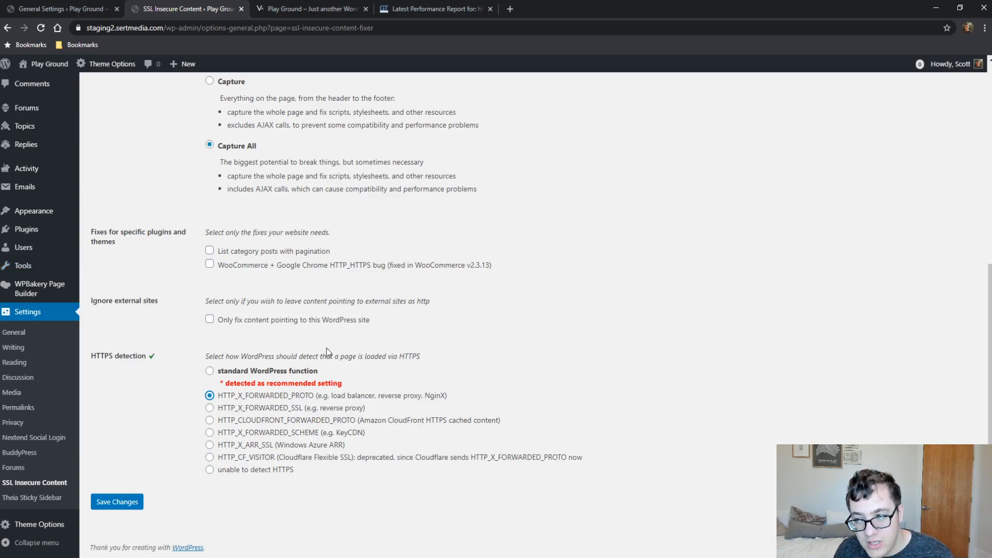
left_click(210, 371)
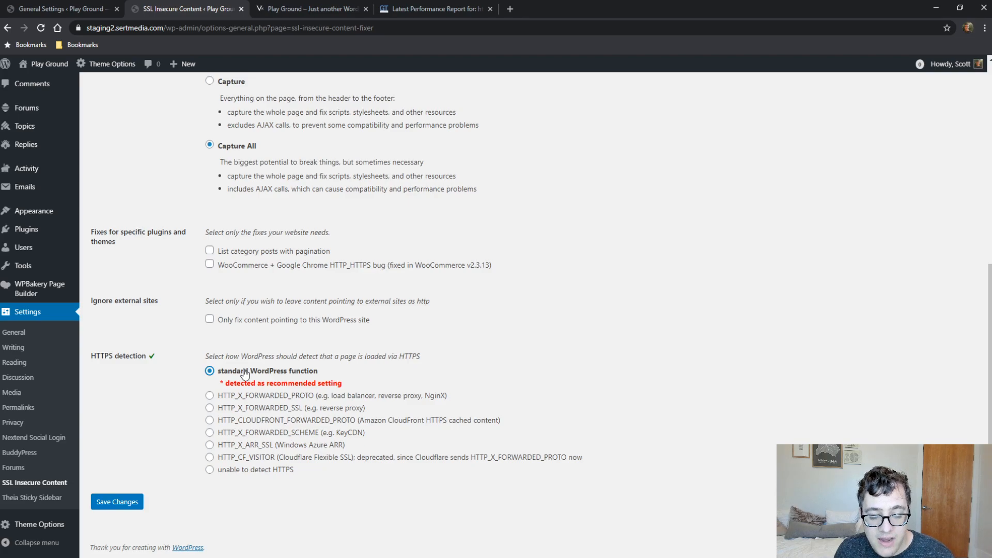
mouse_move(327, 422)
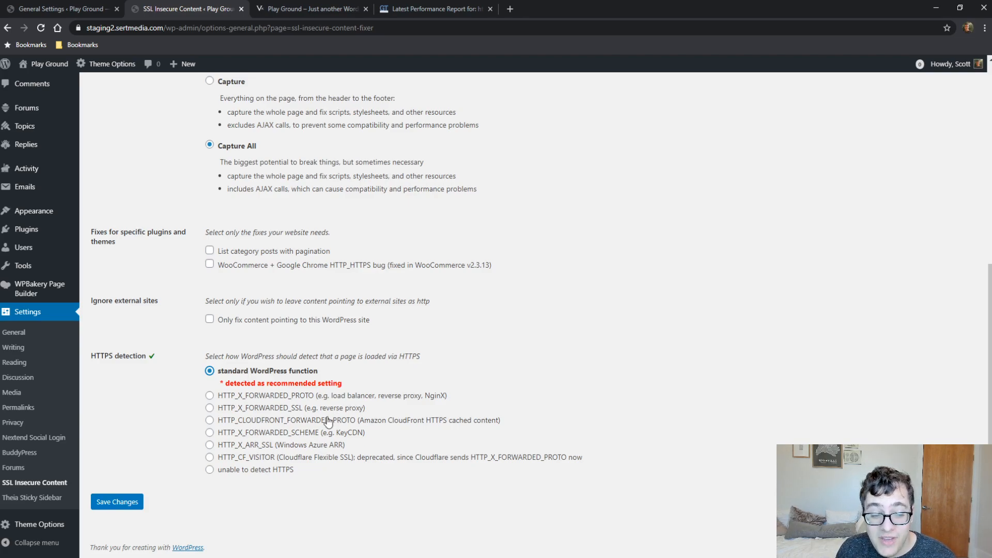
mouse_move(288, 440)
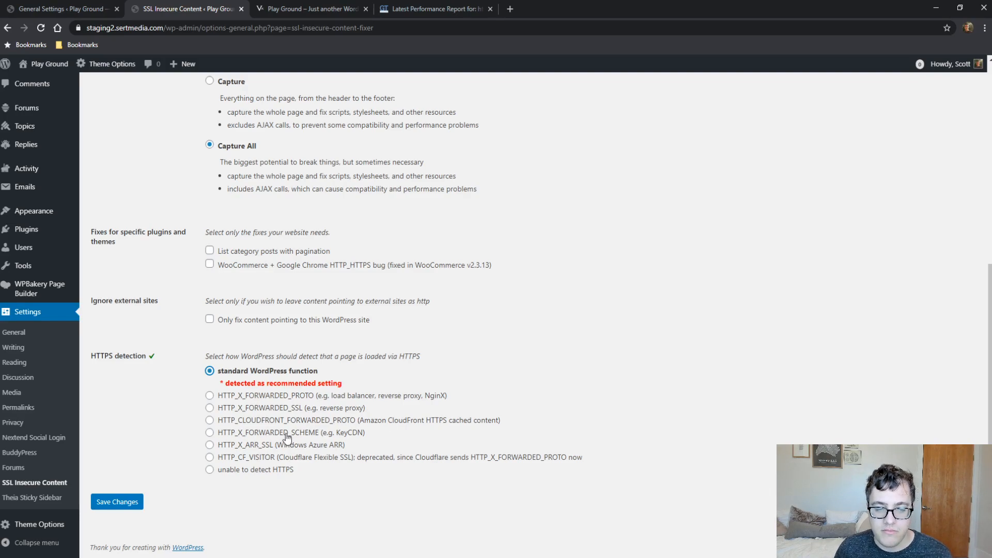
mouse_move(306, 420)
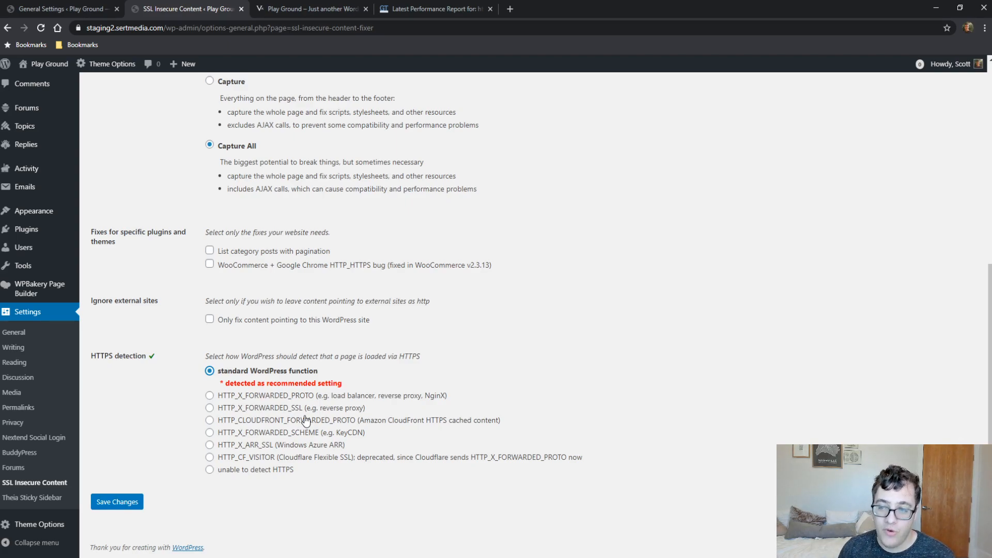
mouse_move(184, 391)
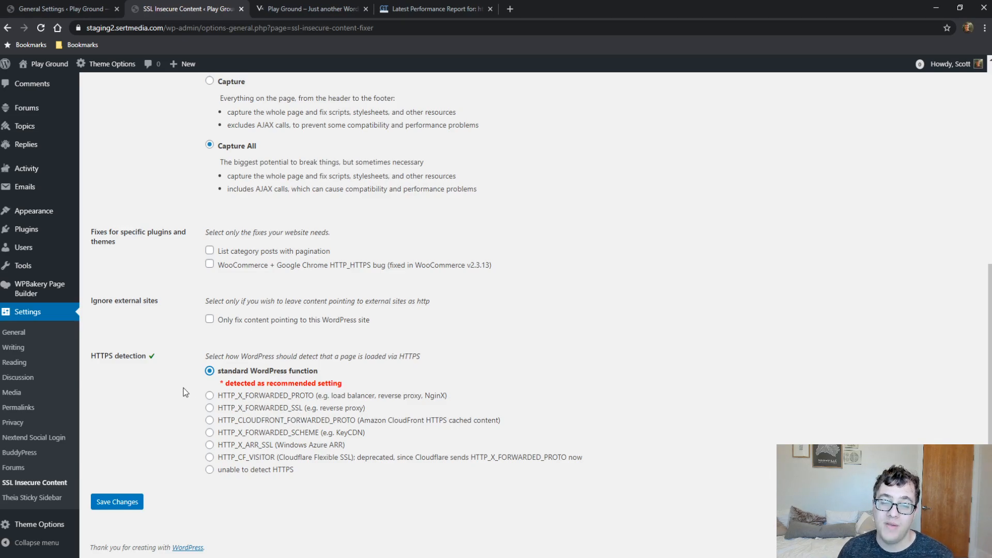
mouse_move(53, 352)
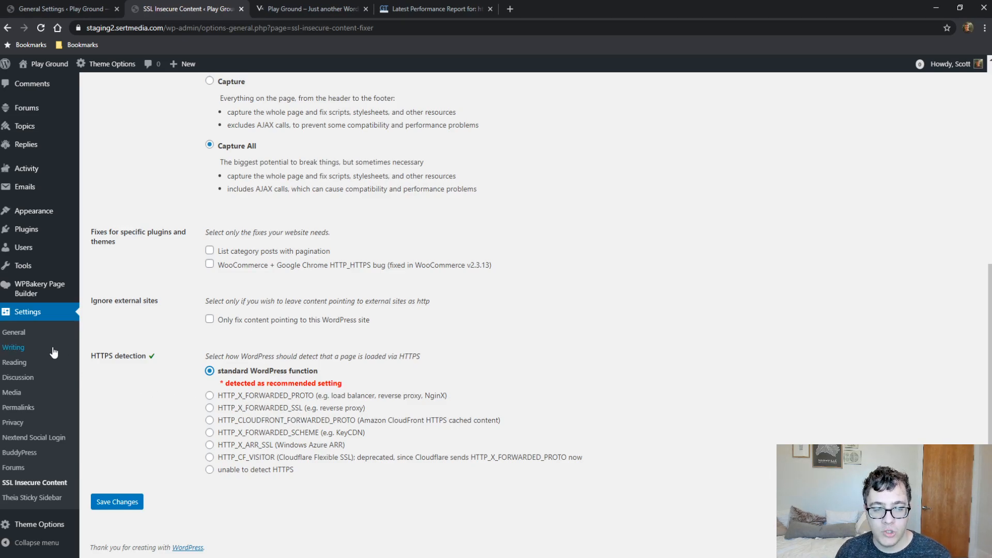
mouse_move(13, 334)
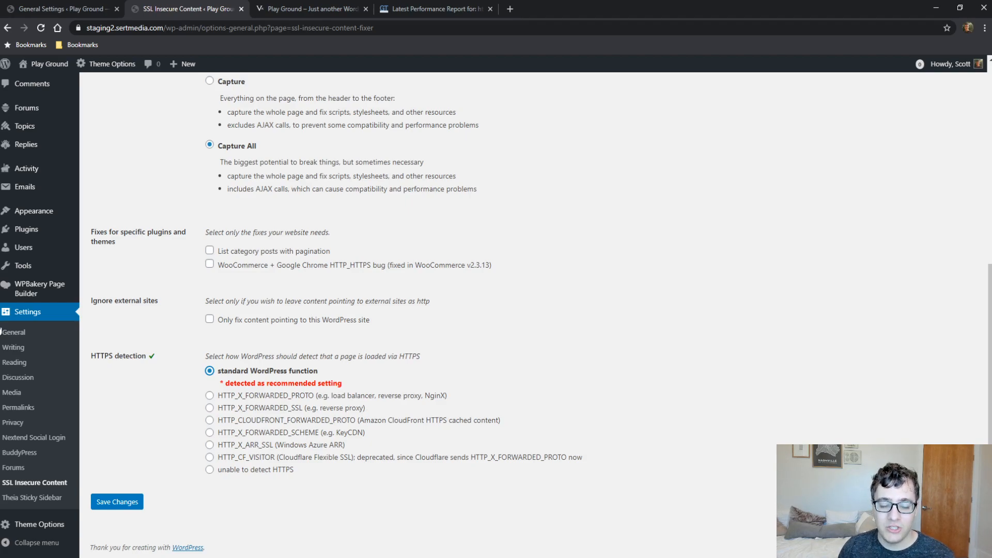
mouse_move(50, 316)
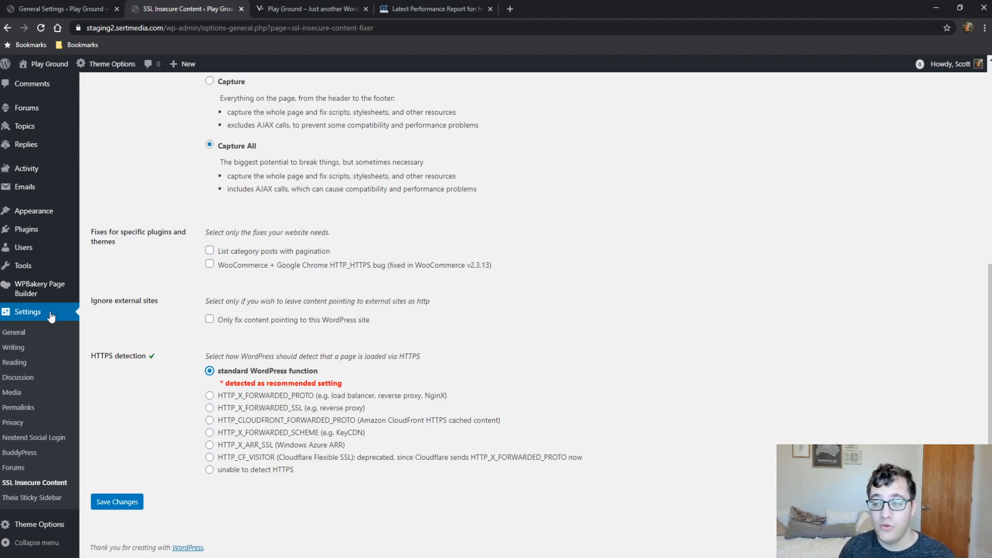